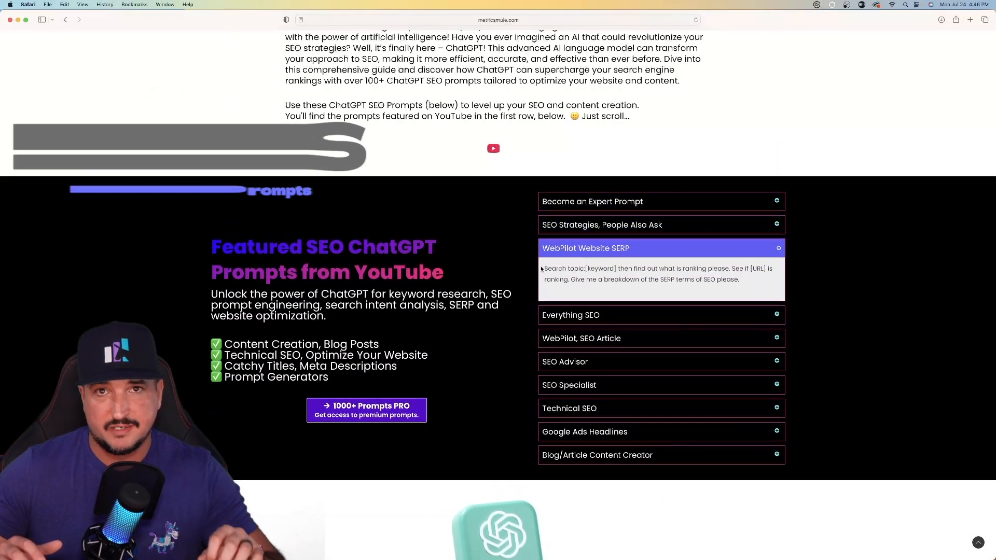
Reply 'yes' to ChatGPT's offer so it begins laying out the SEO course.
{"action": "scroll", "scroll_direction": "up", "scroll_amount": 3}
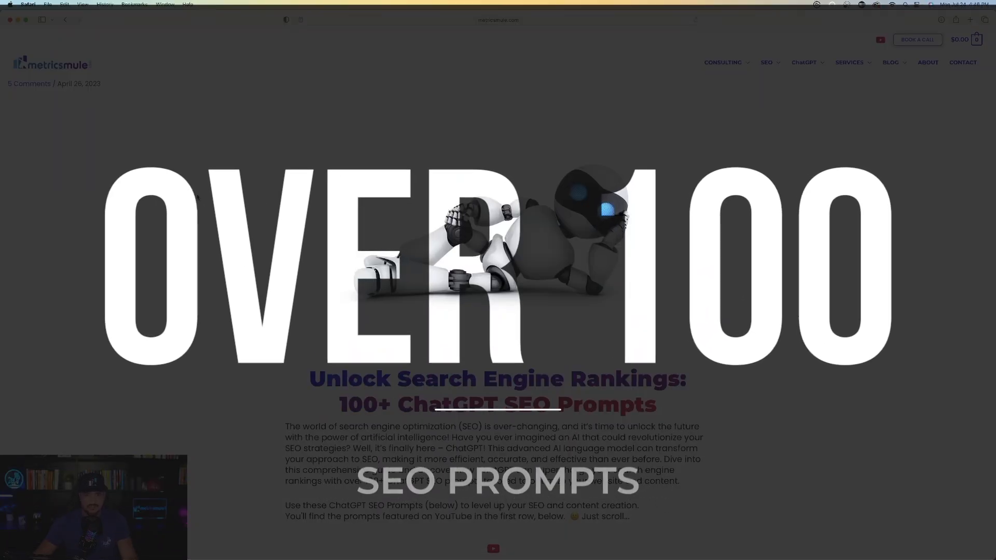
{"action": "scroll", "scroll_direction": "down", "scroll_amount": 3}
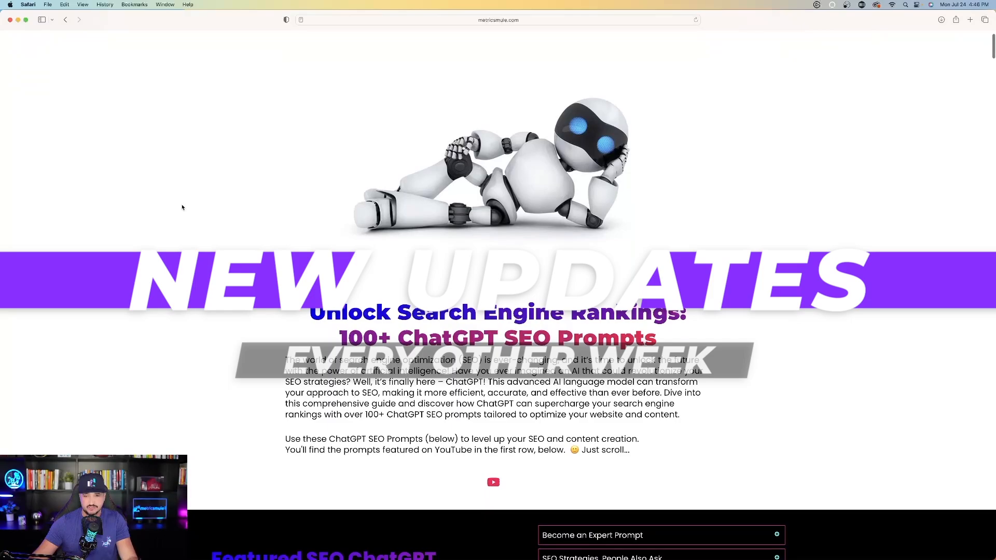
{"action": "scroll", "scroll_direction": "down", "scroll_amount": 3}
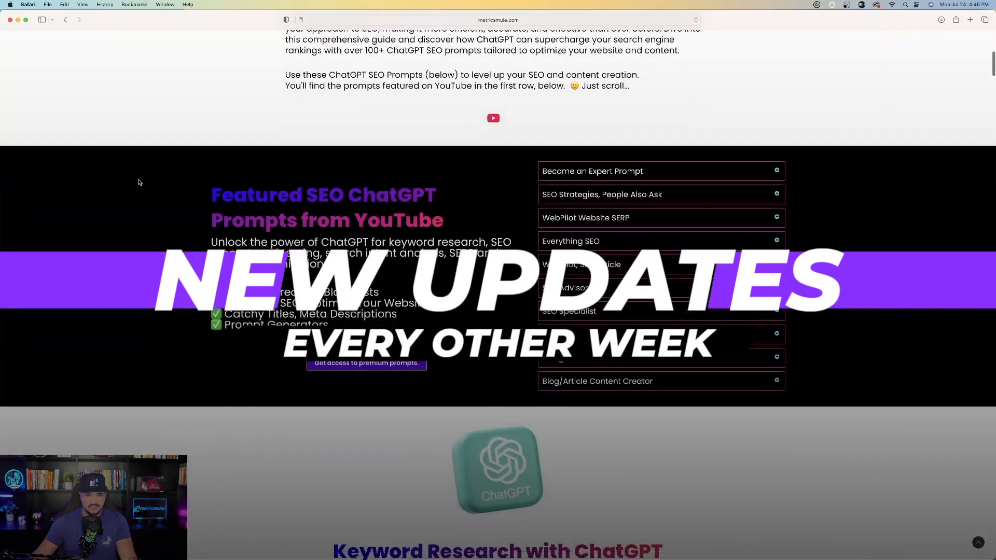
{"action": "scroll", "scroll_direction": "up", "scroll_amount": 3}
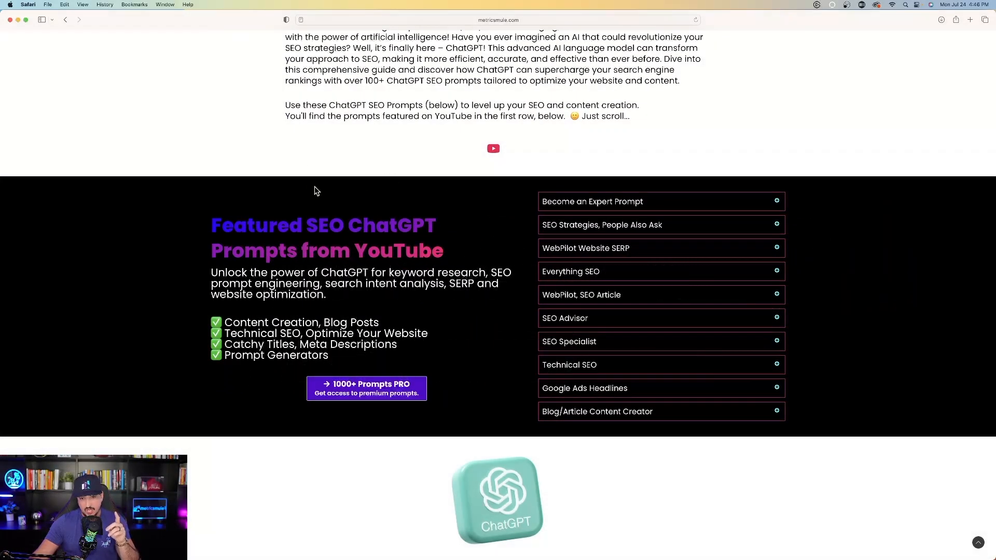
{"action": "scroll", "scroll_direction": "down", "scroll_amount": 3}
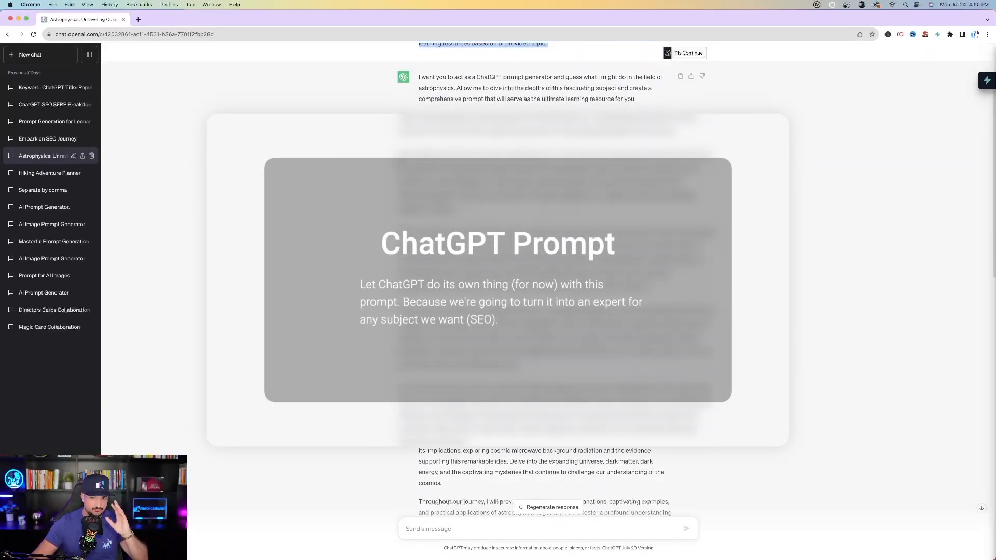
{"action": "scroll", "scroll_direction": "down", "scroll_amount": 3}
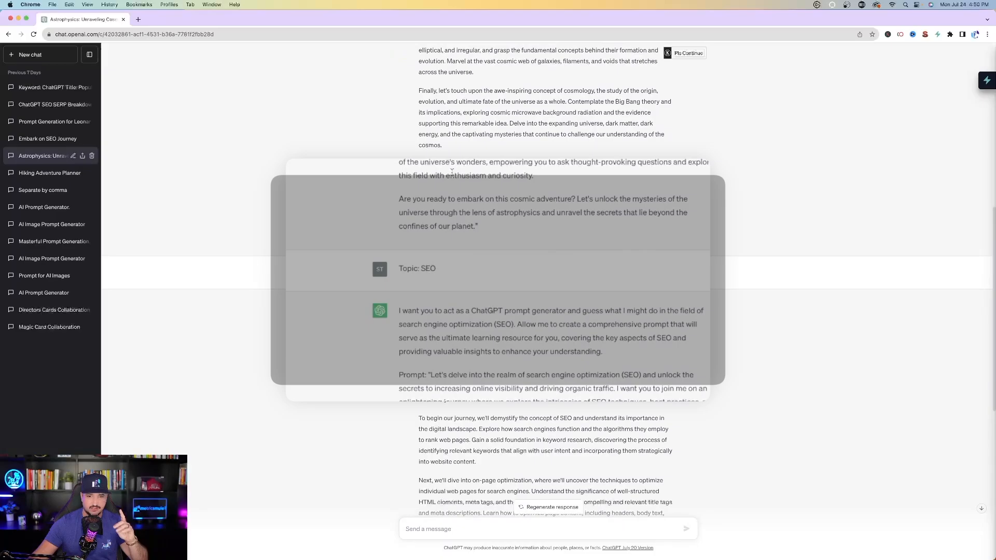
{"action": "scroll", "scroll_direction": "up", "scroll_amount": 3}
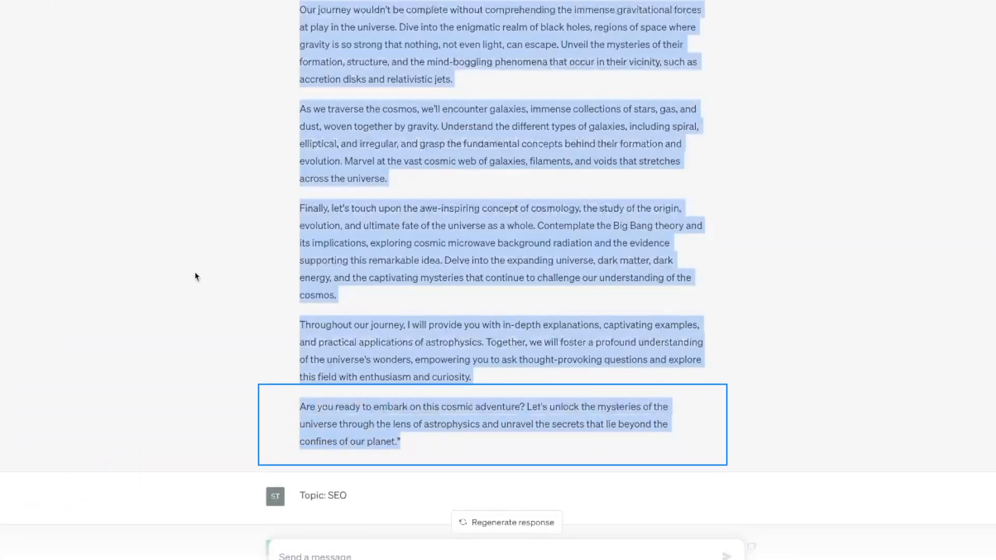
{"action": "left_click", "coordinate": [320, 416]}
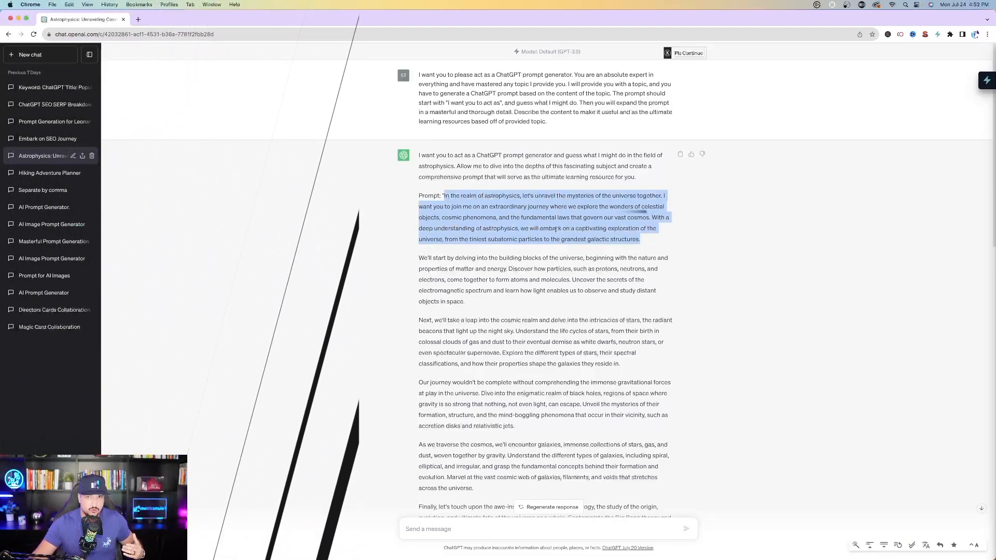
{"action": "mouse_move", "coordinate": [491, 301]}
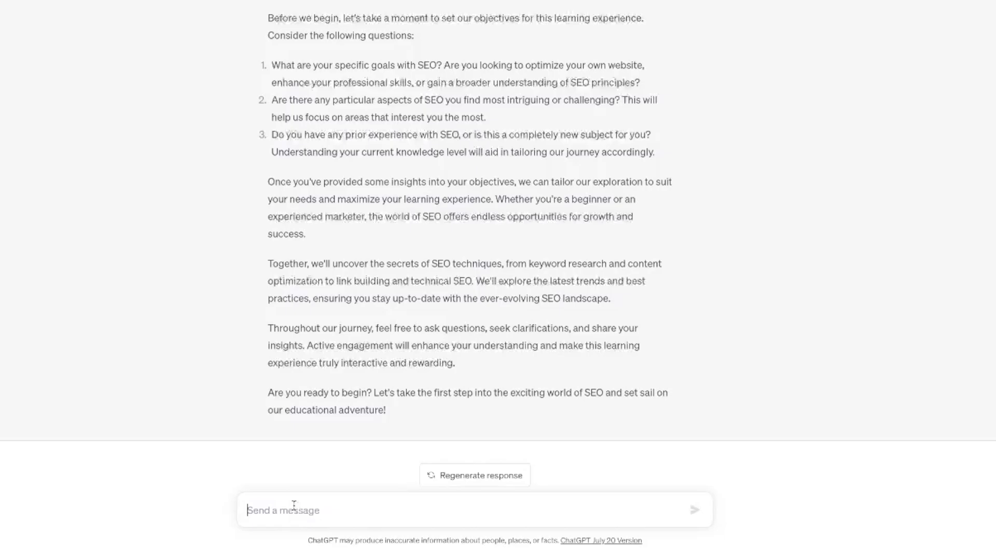
Read through the generated eight-lesson outline, from introduction to analytics.
{"action": "scroll", "scroll_direction": "up", "scroll_amount": 3}
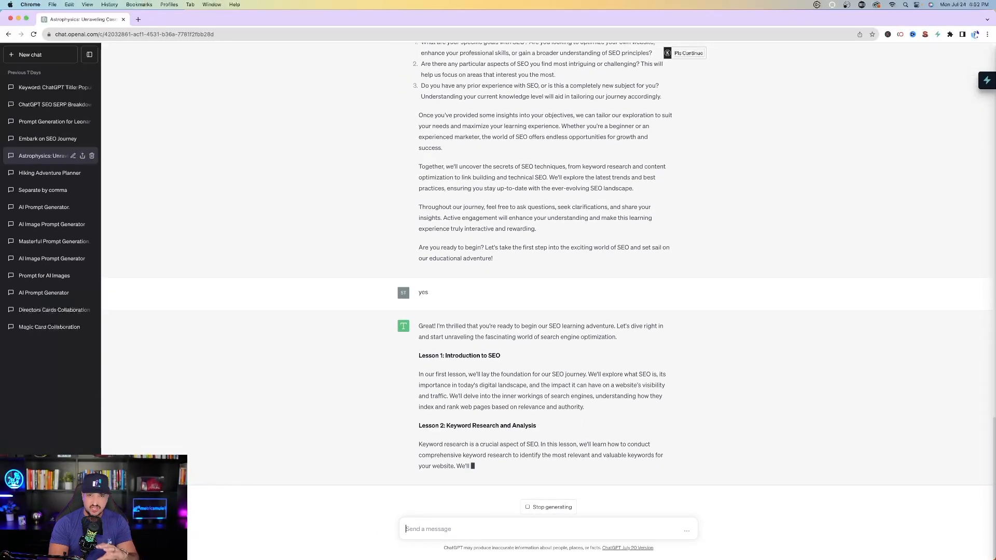
{"action": "scroll", "scroll_direction": "down", "scroll_amount": 3}
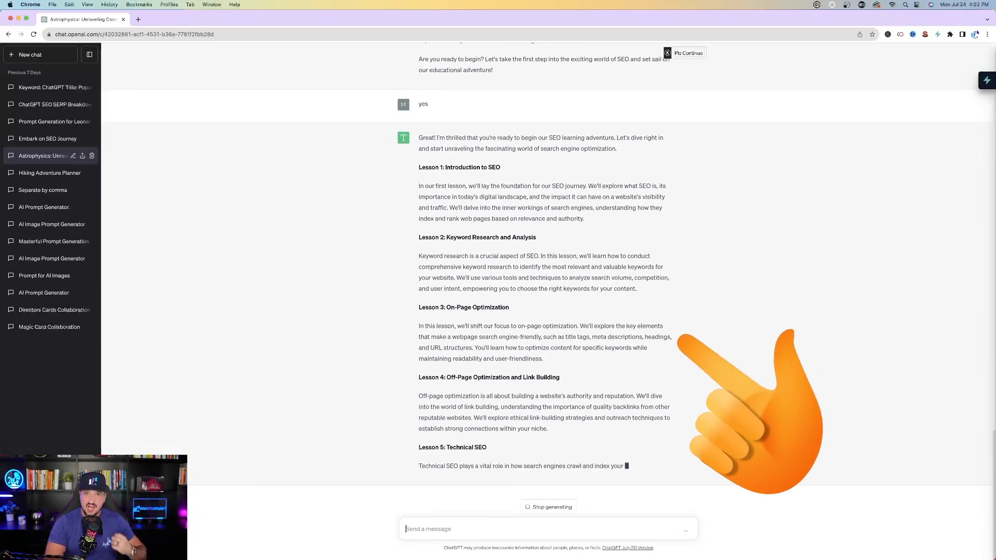
{"action": "scroll", "scroll_direction": "down", "scroll_amount": 3}
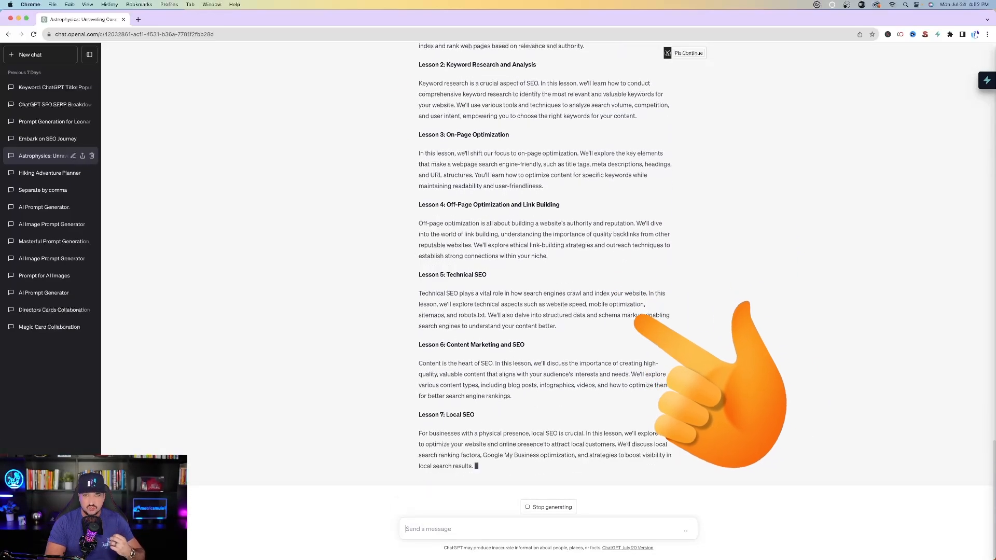
{"action": "scroll", "scroll_direction": "down", "scroll_amount": 3}
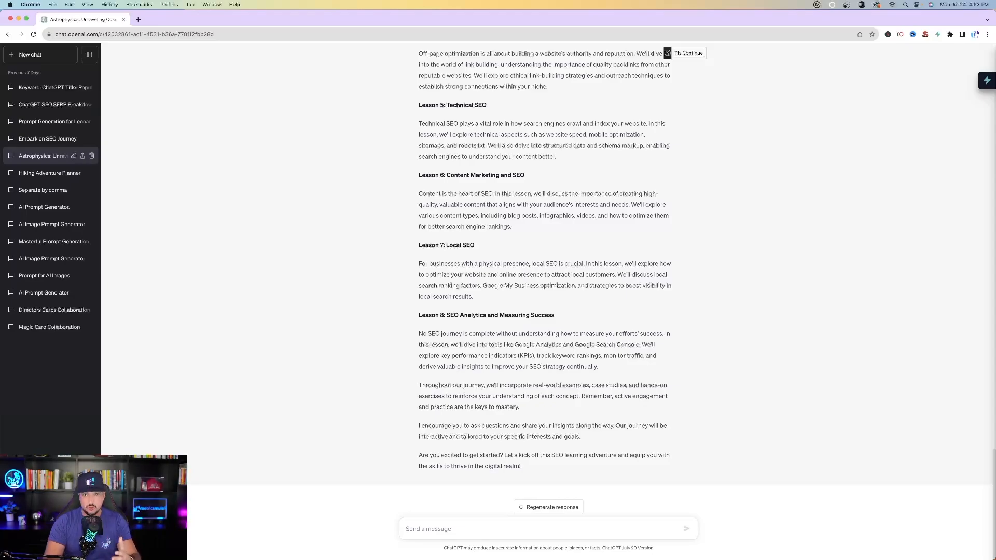
{"action": "scroll", "scroll_direction": "up", "scroll_amount": 3}
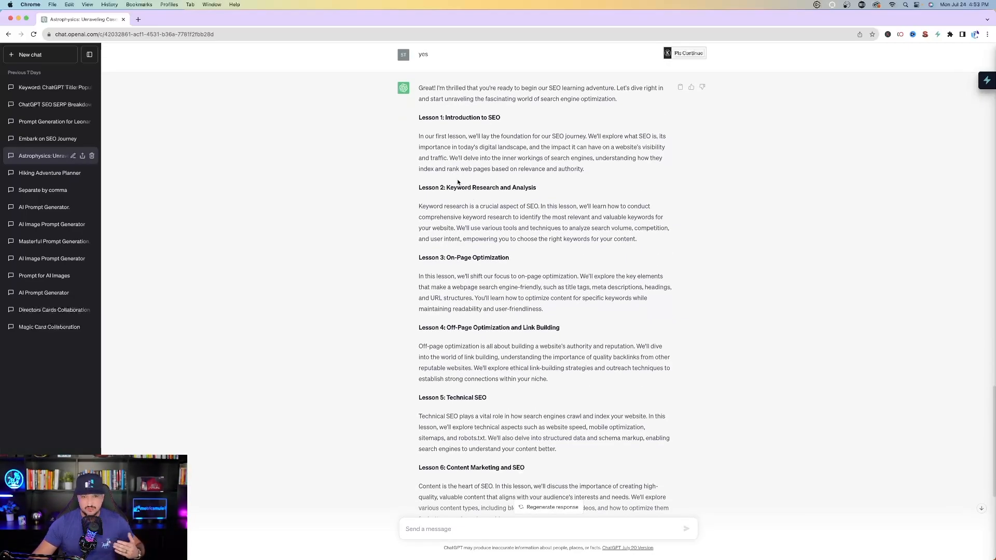
{"action": "scroll", "scroll_direction": "up", "scroll_amount": 3}
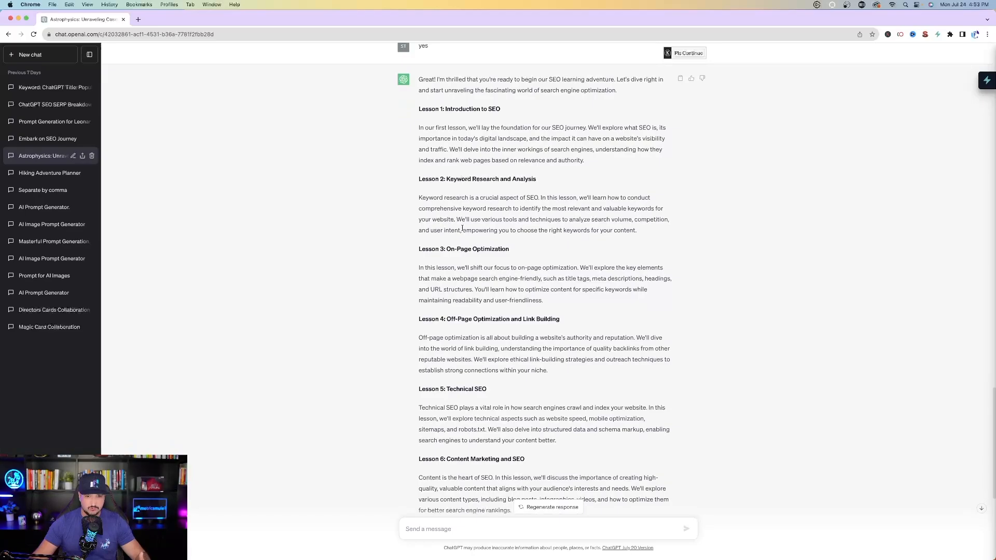
{"action": "scroll", "scroll_direction": "down", "scroll_amount": 3}
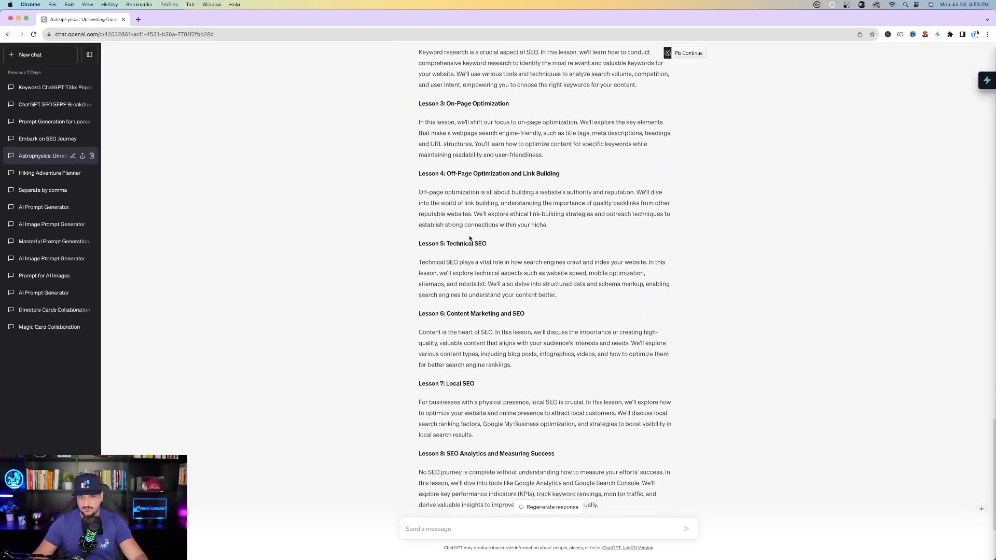
{"action": "scroll", "scroll_direction": "down", "scroll_amount": 3}
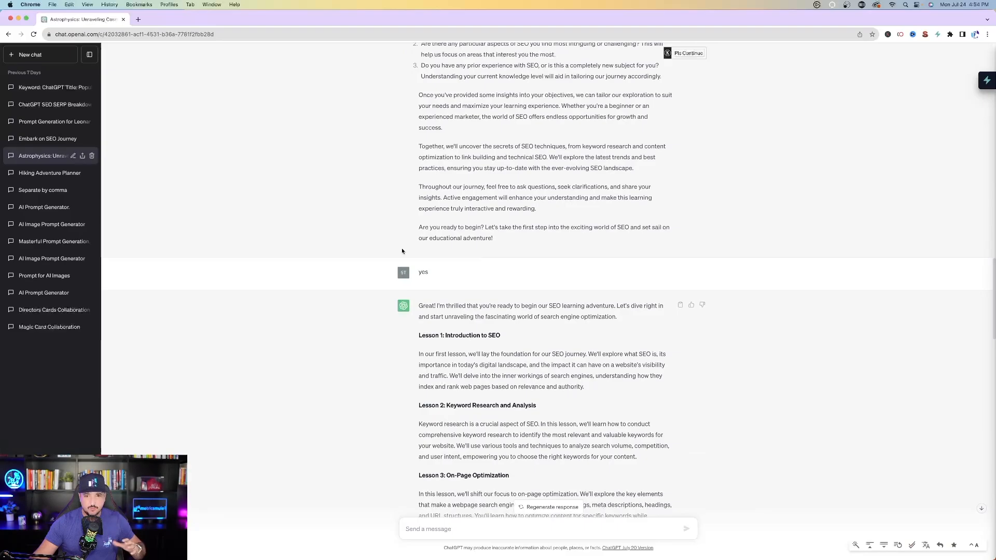
Send the generated SEO learning prompt in a new chat and review the eleven key SEO aspects returned.
{"action": "scroll", "scroll_direction": "down", "scroll_amount": 3}
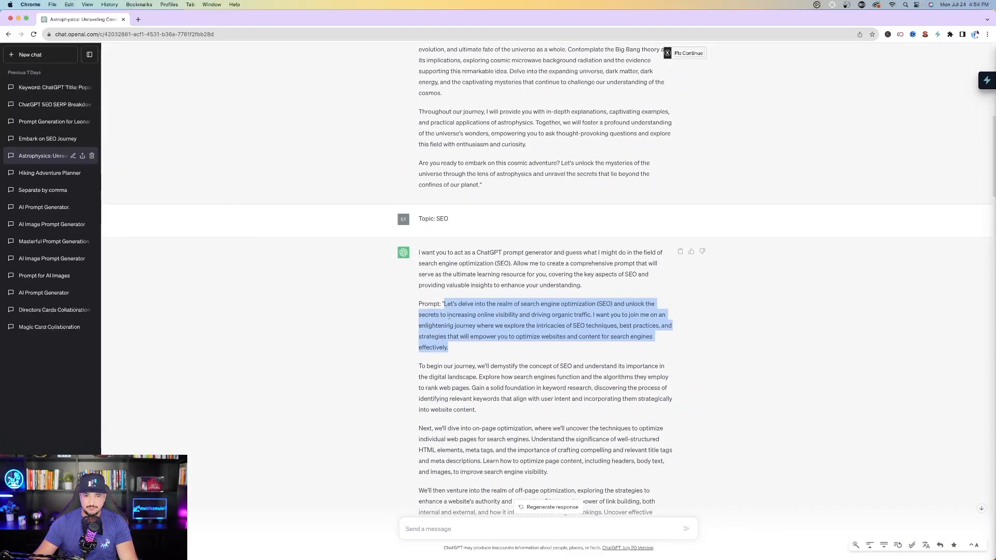
{"action": "left_click", "coordinate": [30, 54]}
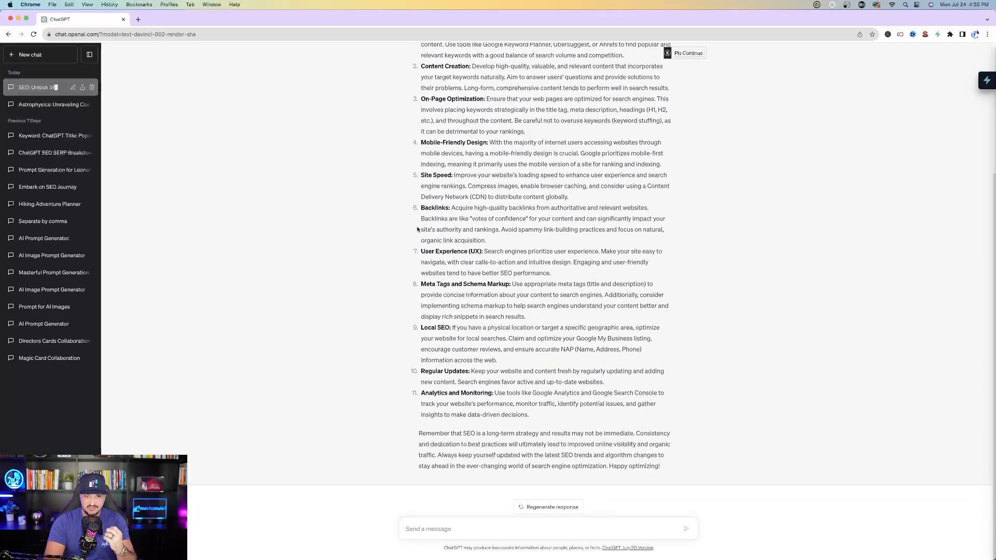
{"action": "scroll", "scroll_direction": "up", "scroll_amount": 3}
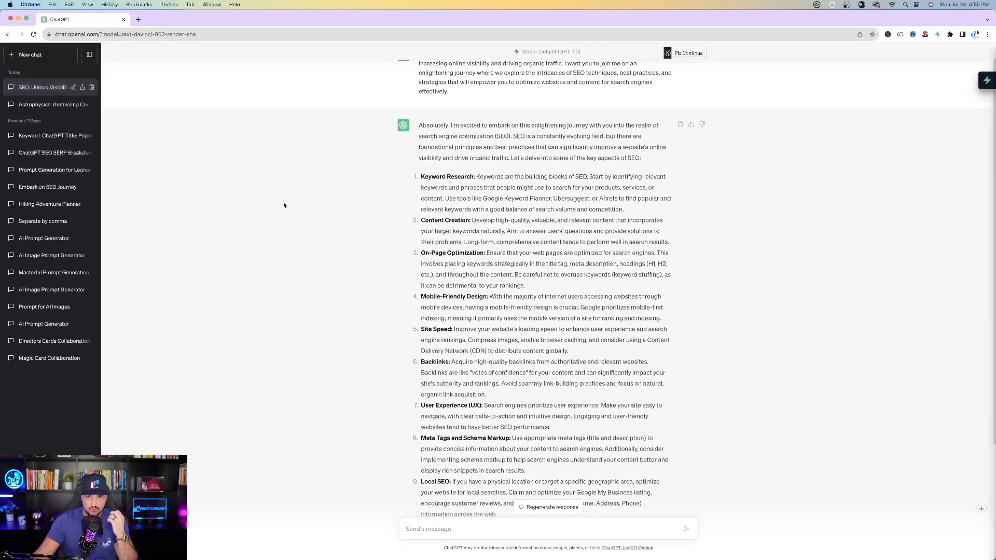
{"action": "scroll", "scroll_direction": "down", "scroll_amount": 3}
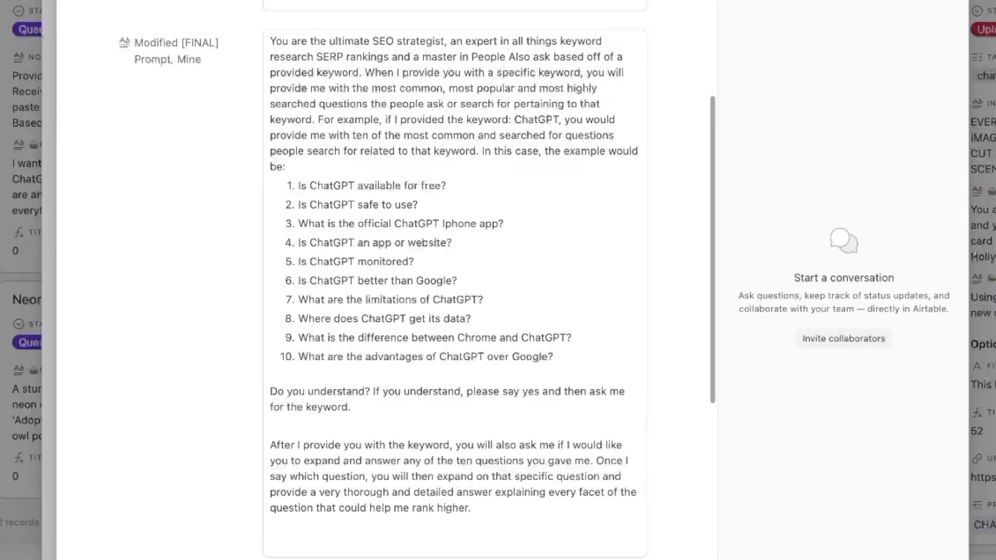
{"action": "scroll", "scroll_direction": "up", "scroll_amount": 3}
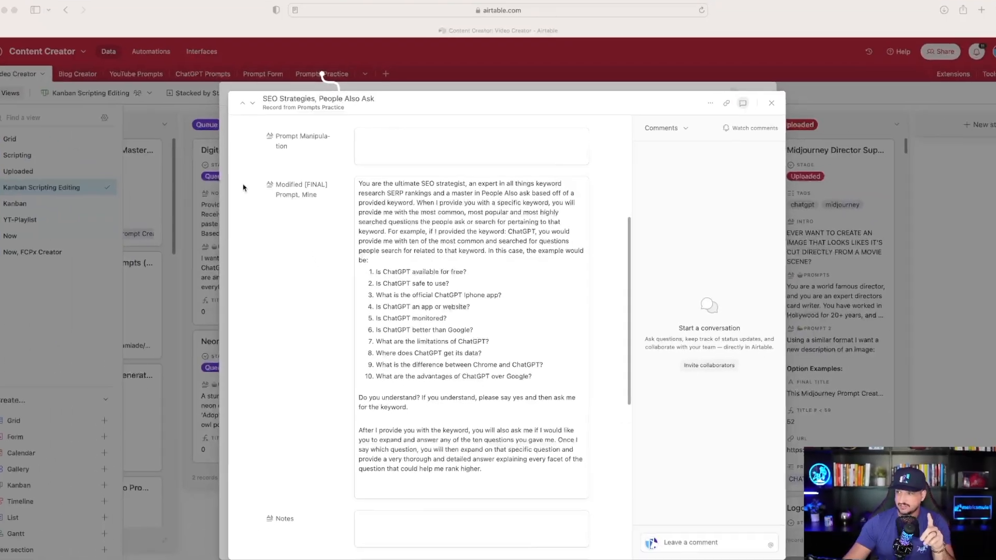
{"action": "scroll", "scroll_direction": "up", "scroll_amount": 3}
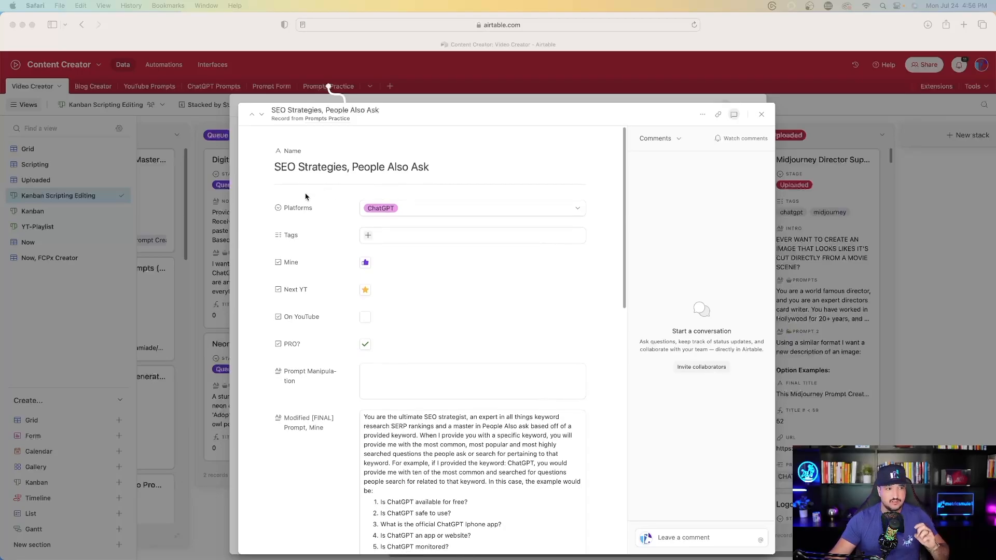
{"action": "scroll", "scroll_direction": "down", "scroll_amount": 3}
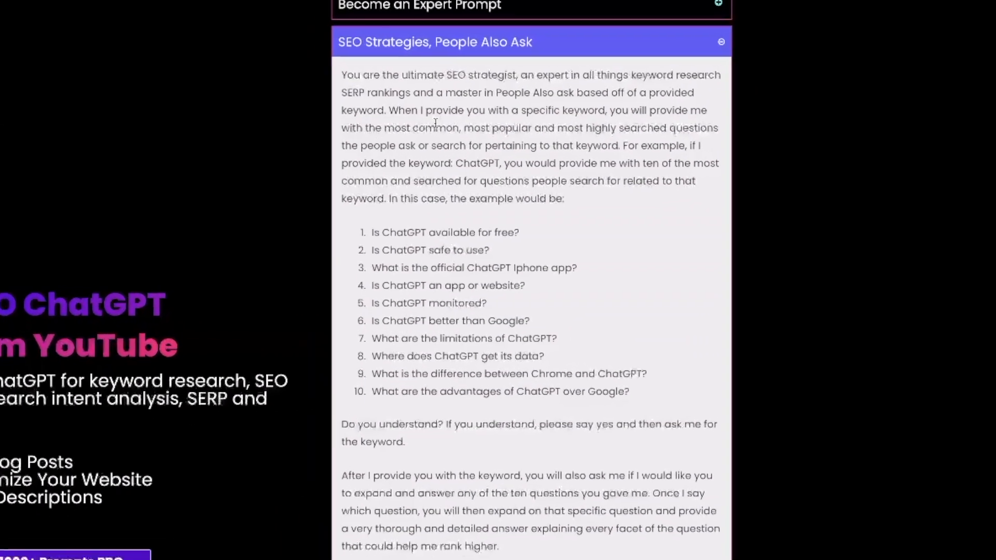
Read the expanded SEO Strategies, People Also Ask prompt with its ten example questions and expansion instructions.
{"action": "scroll", "scroll_direction": "up", "scroll_amount": 3}
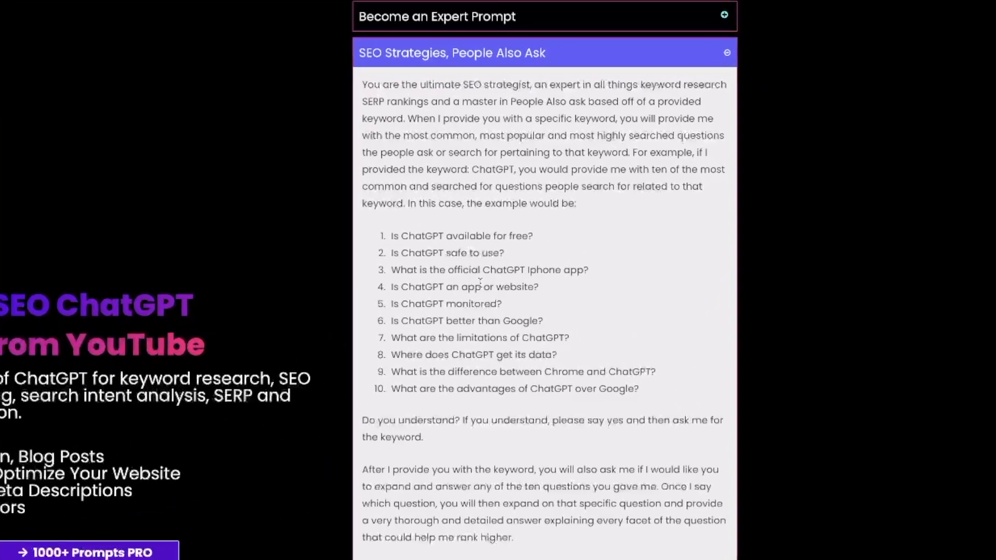
{"action": "scroll", "scroll_direction": "down", "scroll_amount": 3}
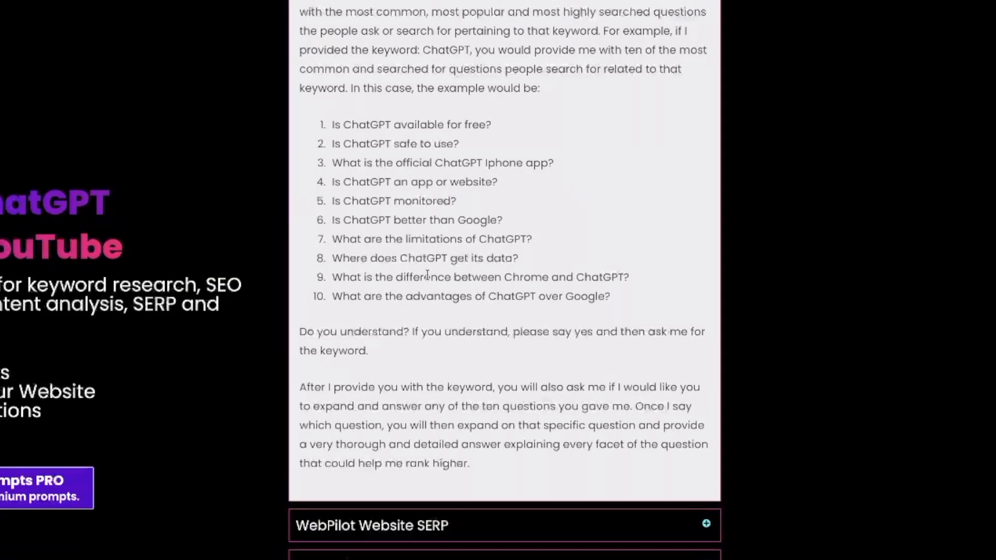
{"action": "scroll", "scroll_direction": "up", "scroll_amount": 3}
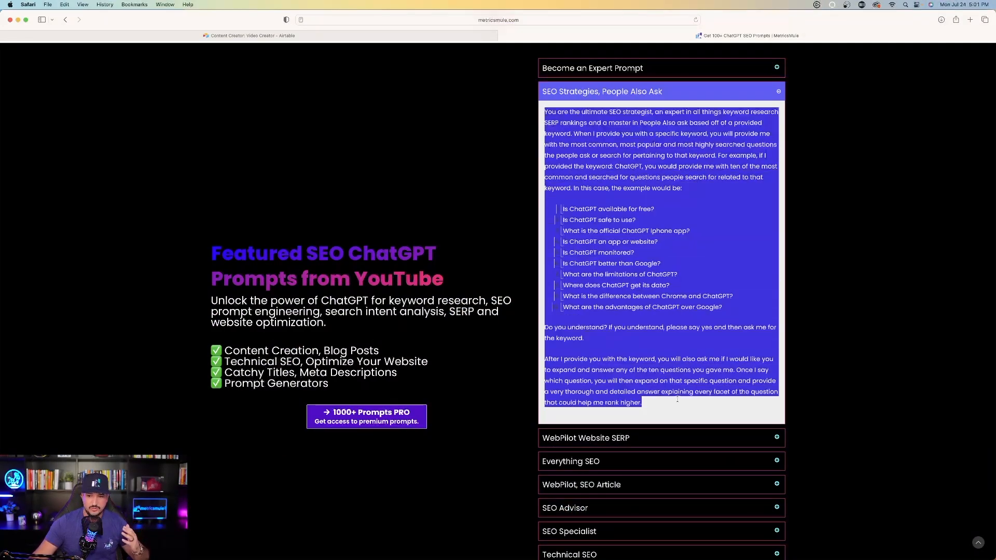
Bring up the chat where the People Also Ask prompt returned ten questions for 'midjourney'.
{"action": "left_click", "coordinate": [417, 60]}
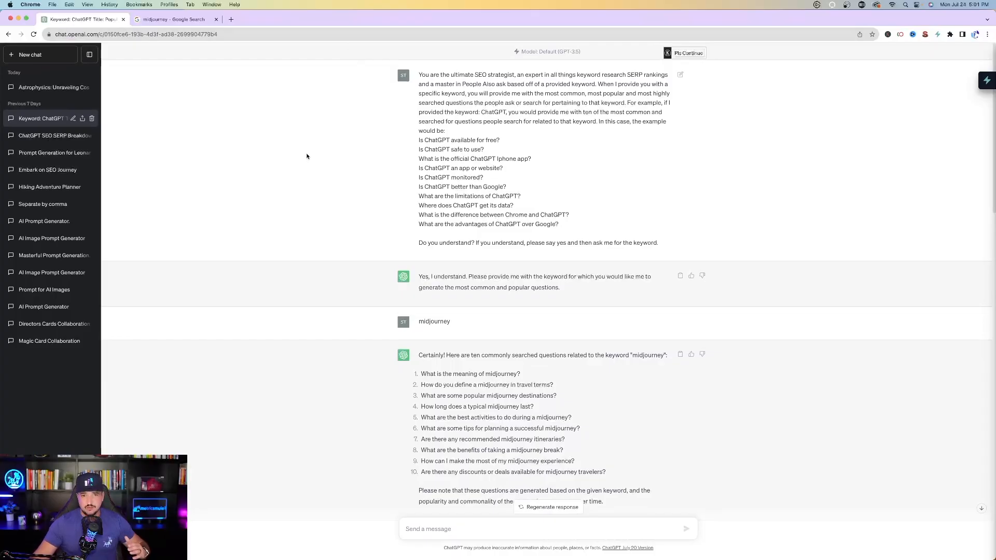
{"action": "mouse_move", "coordinate": [373, 223]}
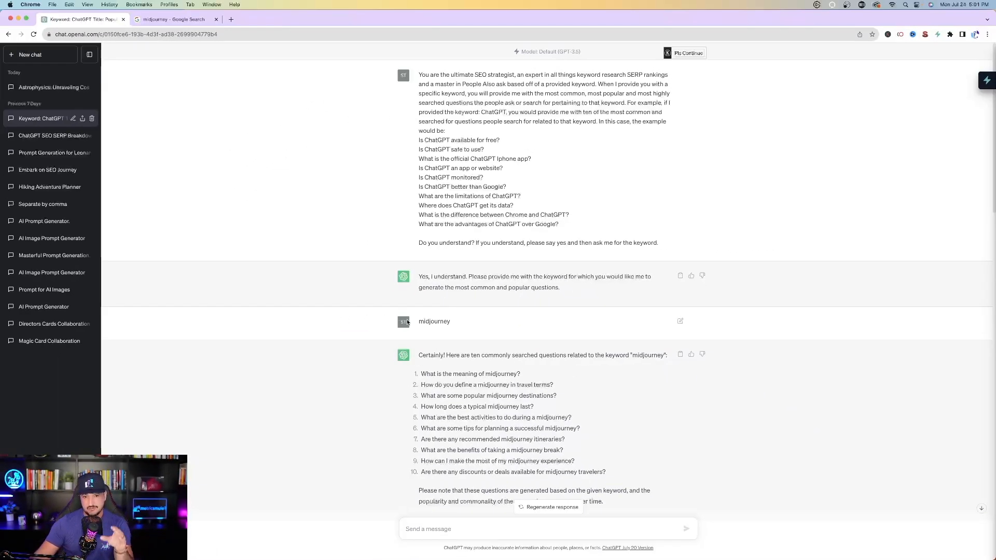
{"action": "mouse_move", "coordinate": [240, 395]}
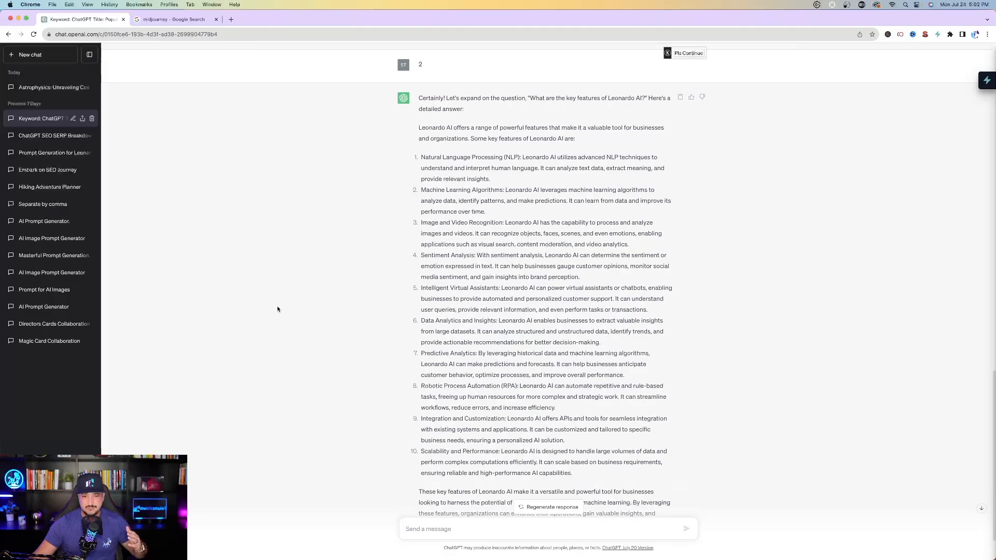
{"action": "mouse_move", "coordinate": [273, 261]}
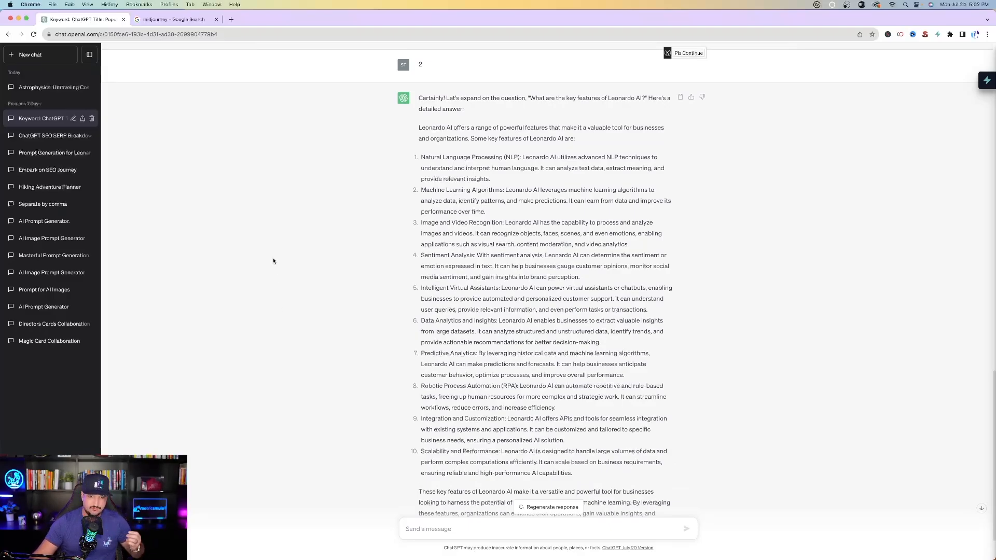
{"action": "scroll", "scroll_direction": "up", "scroll_amount": 3}
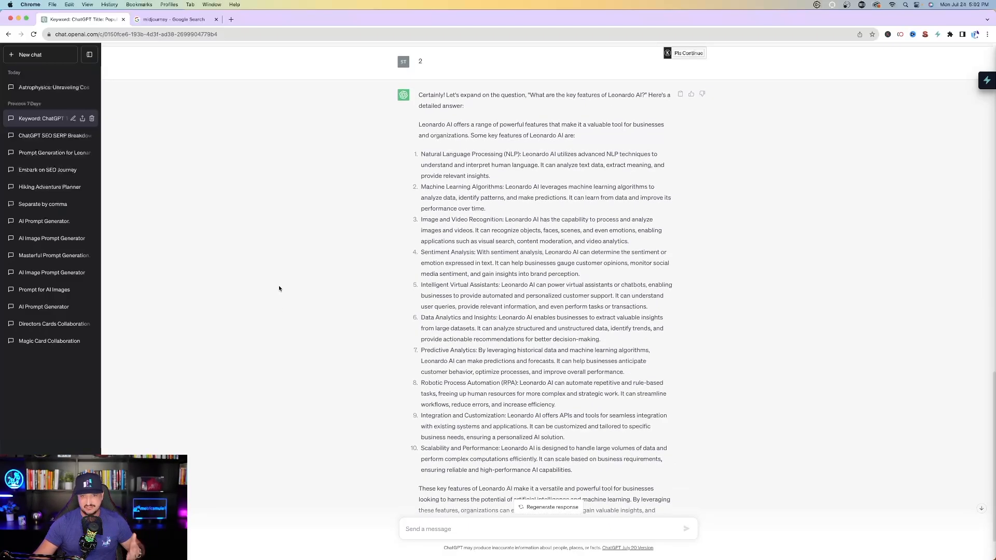
{"action": "scroll", "scroll_direction": "down", "scroll_amount": 3}
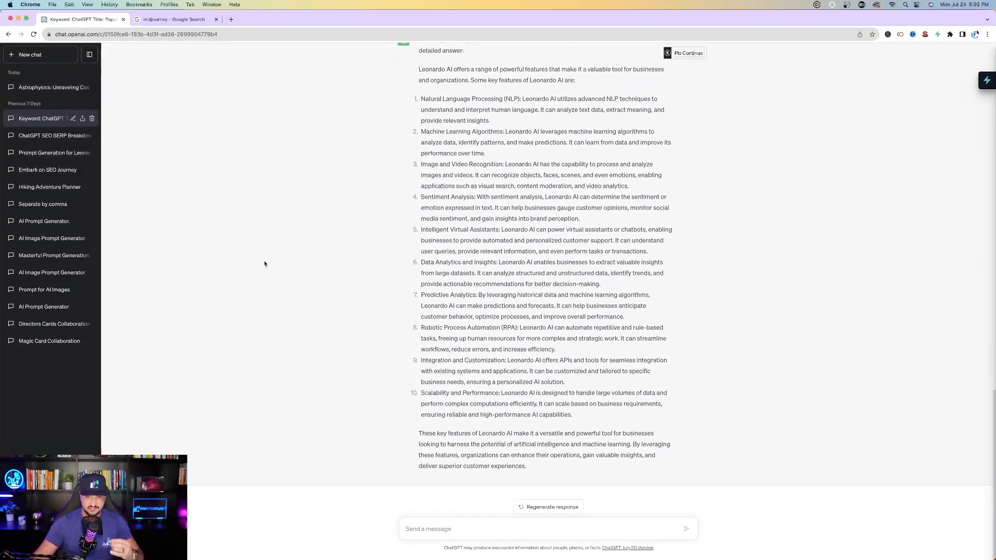
{"action": "scroll", "scroll_direction": "up", "scroll_amount": 3}
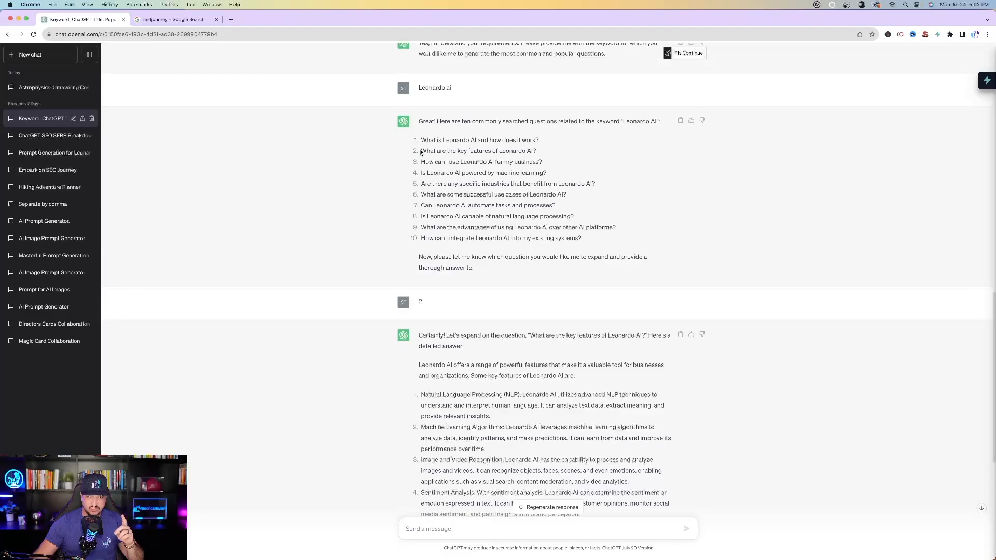
{"action": "scroll", "scroll_direction": "down", "scroll_amount": 3}
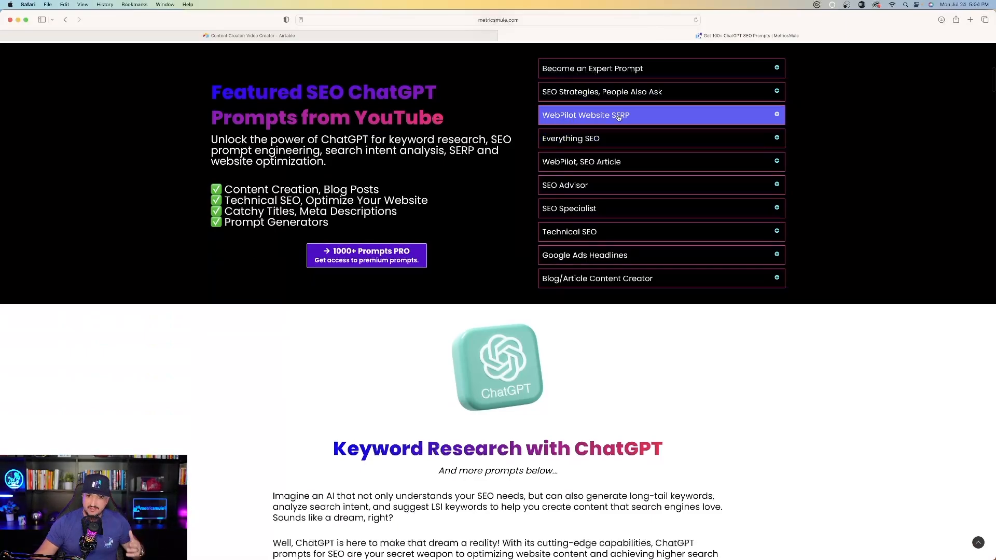
Select the WebPilot Website SERP entry in MetricsMule's featured SEO prompts accordion.
{"action": "left_click", "coordinate": [661, 115]}
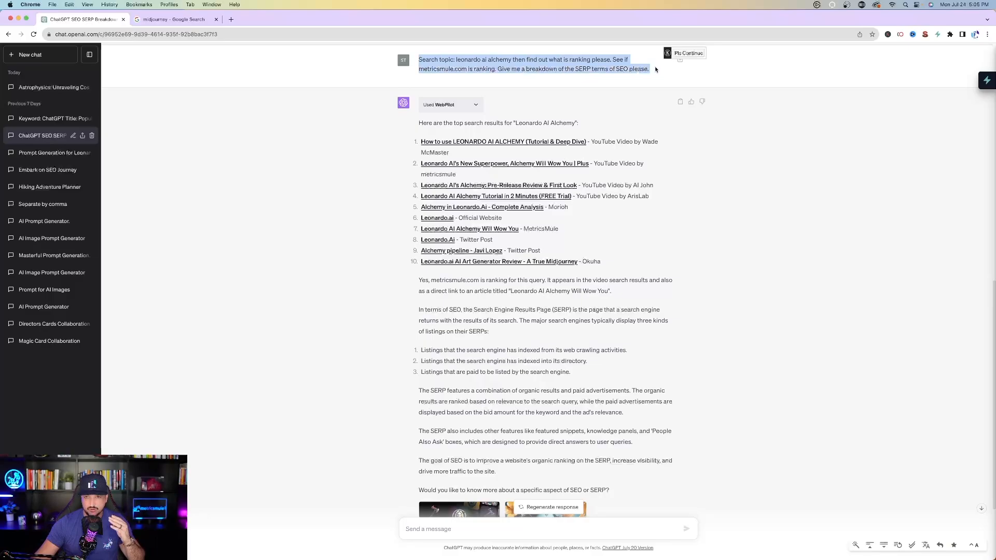
{"action": "mouse_move", "coordinate": [584, 66]}
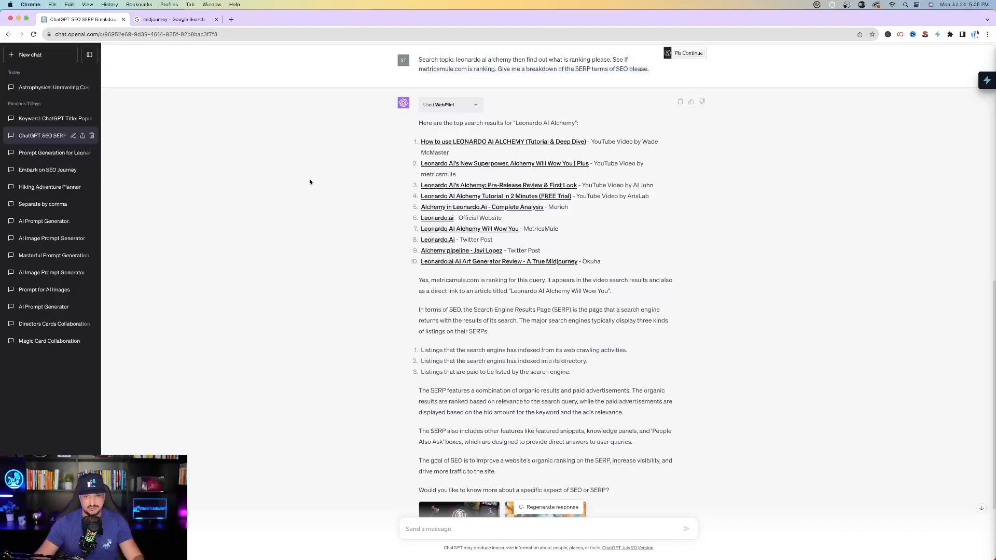
{"action": "mouse_move", "coordinate": [313, 146]}
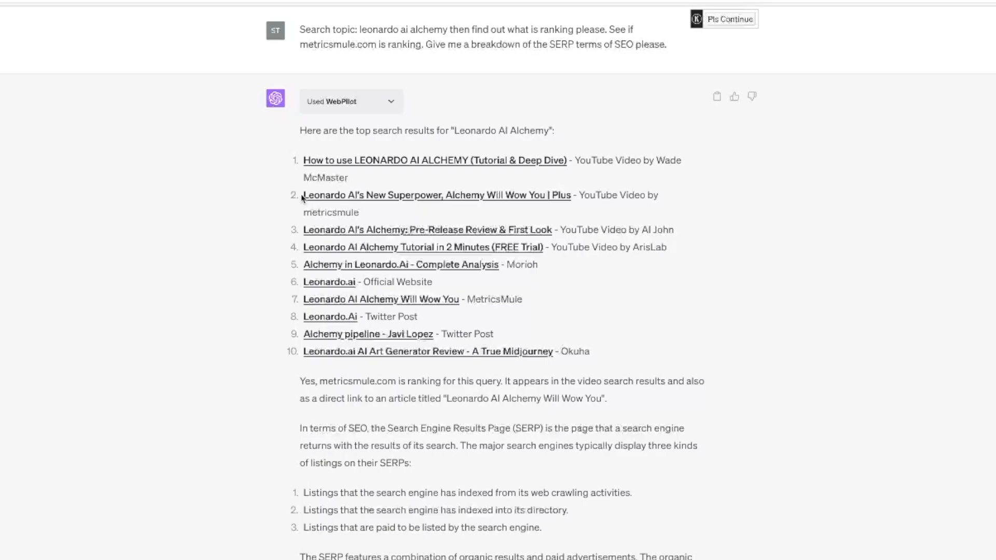
{"action": "mouse_move", "coordinate": [307, 203]}
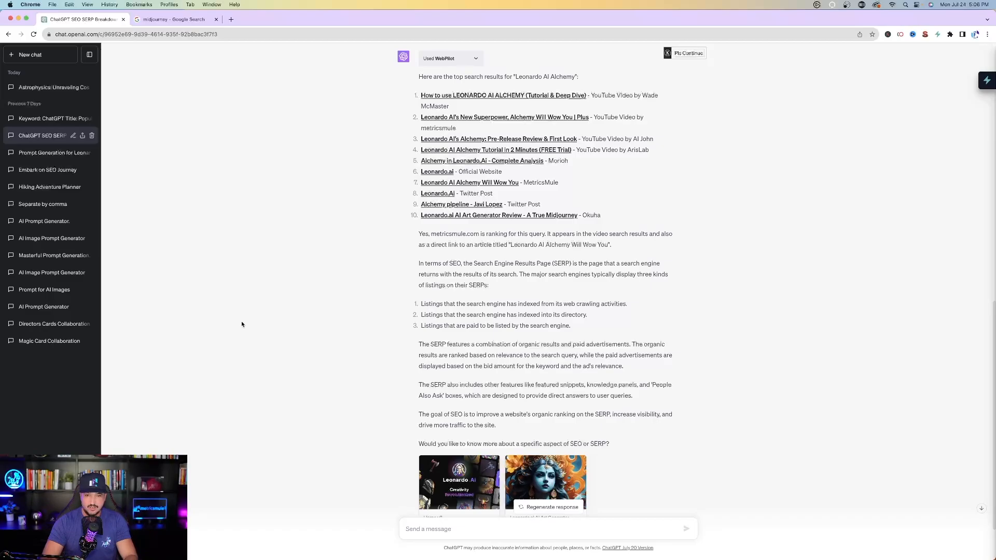
Read the WebPilot SERP breakdown for Leonardo AI Alchemy to its closing offer and source previews.
{"action": "scroll", "scroll_direction": "down", "scroll_amount": 3}
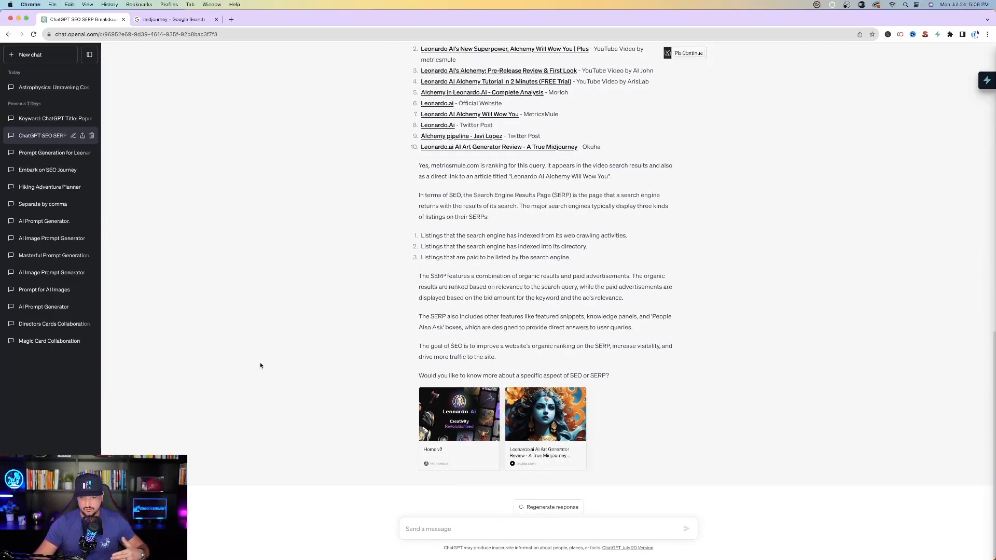
{"action": "mouse_move", "coordinate": [444, 263]}
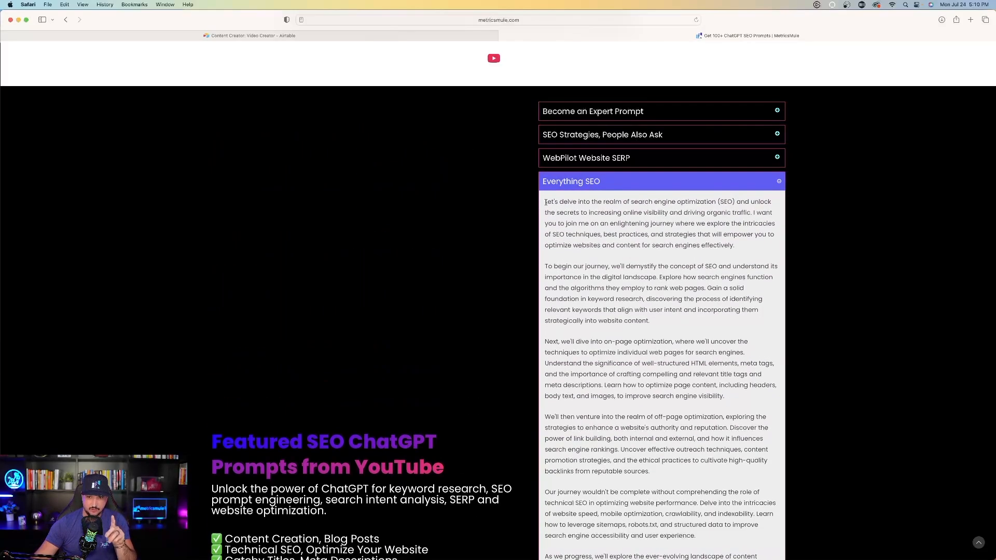
Read through the expanded Everything SEO prompt text on the MetricsMule page.
{"action": "scroll", "scroll_direction": "down", "scroll_amount": 3}
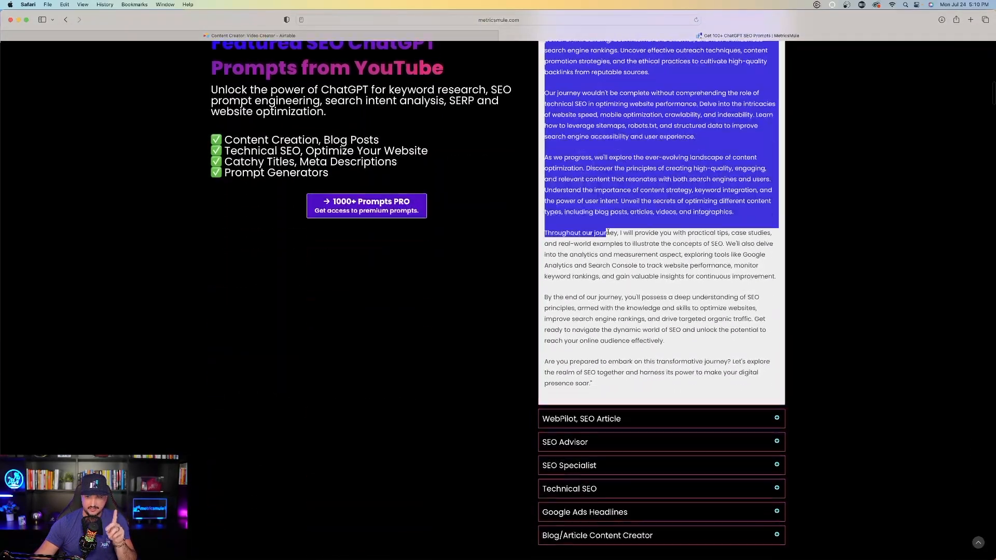
{"action": "scroll", "scroll_direction": "up", "scroll_amount": 3}
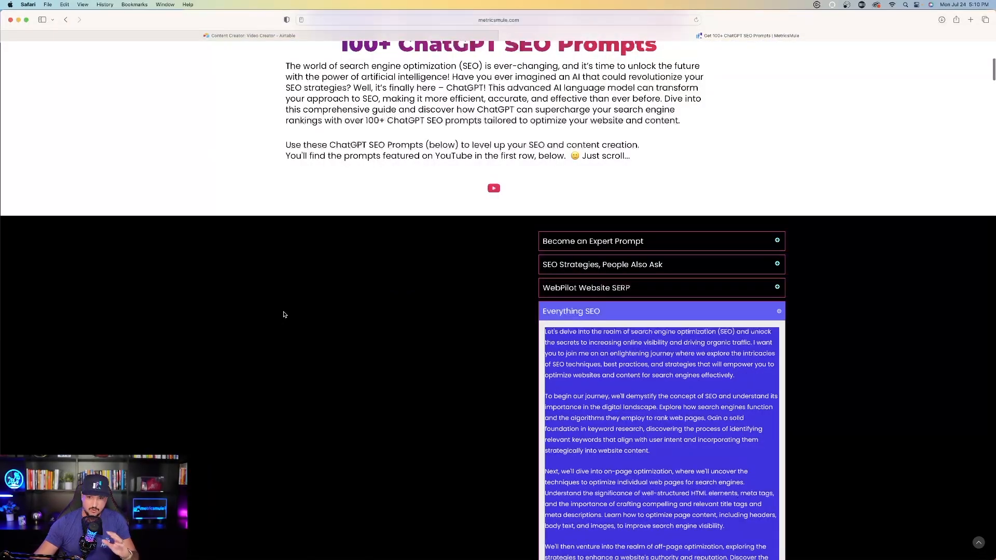
{"action": "scroll", "scroll_direction": "down", "scroll_amount": 3}
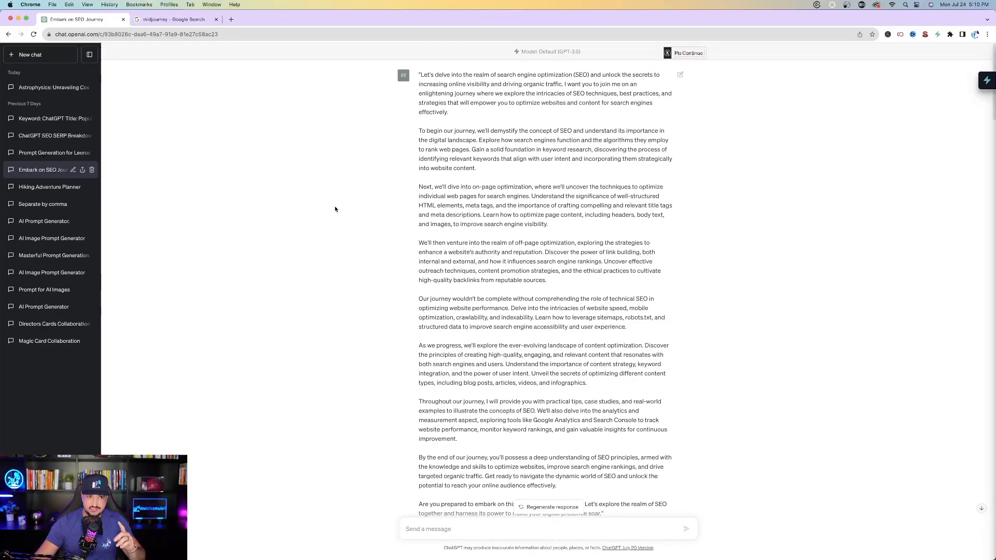
Read the Embark on SEO Journey chat from the Everything SEO prompt through lesson 1, Introduction to SEO.
{"action": "scroll", "scroll_direction": "down", "scroll_amount": 3}
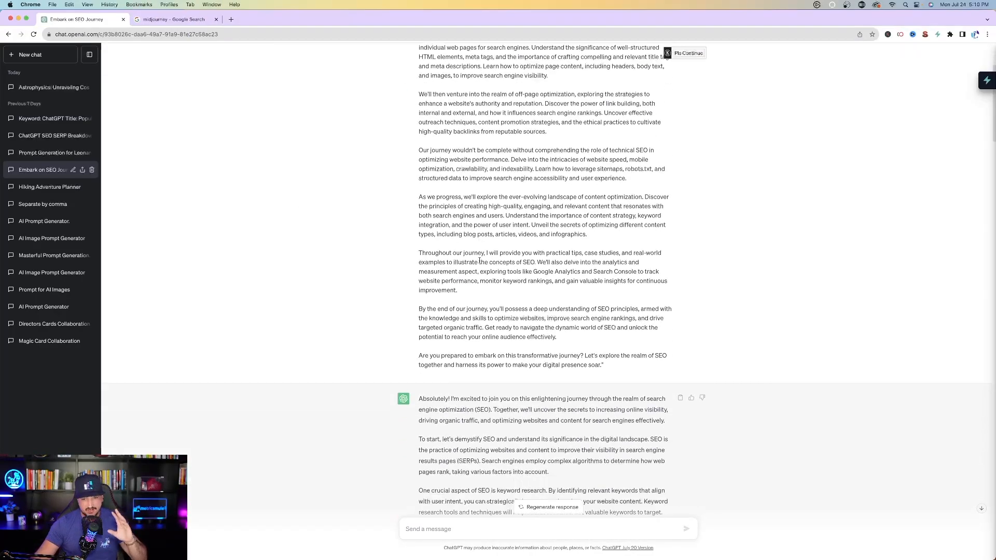
{"action": "scroll", "scroll_direction": "up", "scroll_amount": 3}
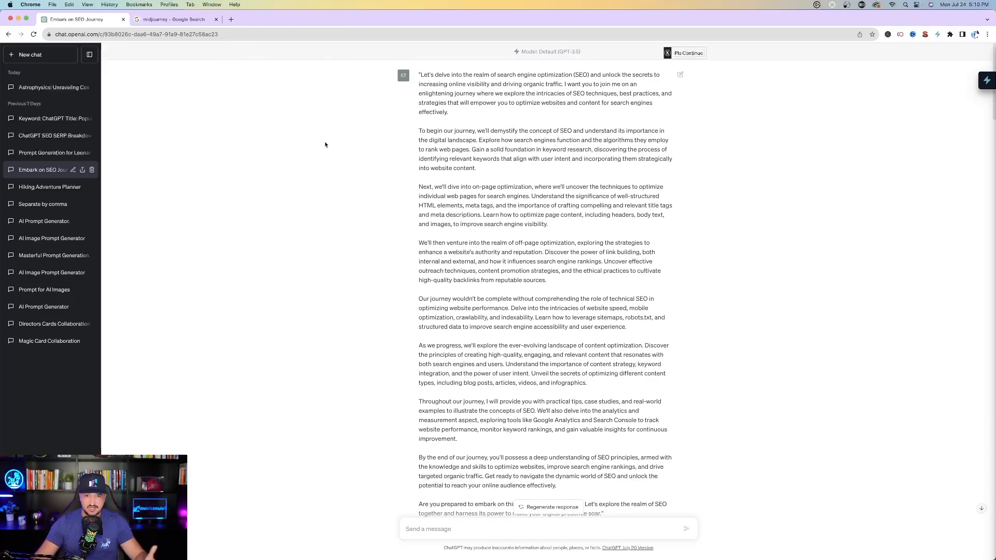
{"action": "mouse_move", "coordinate": [320, 146]}
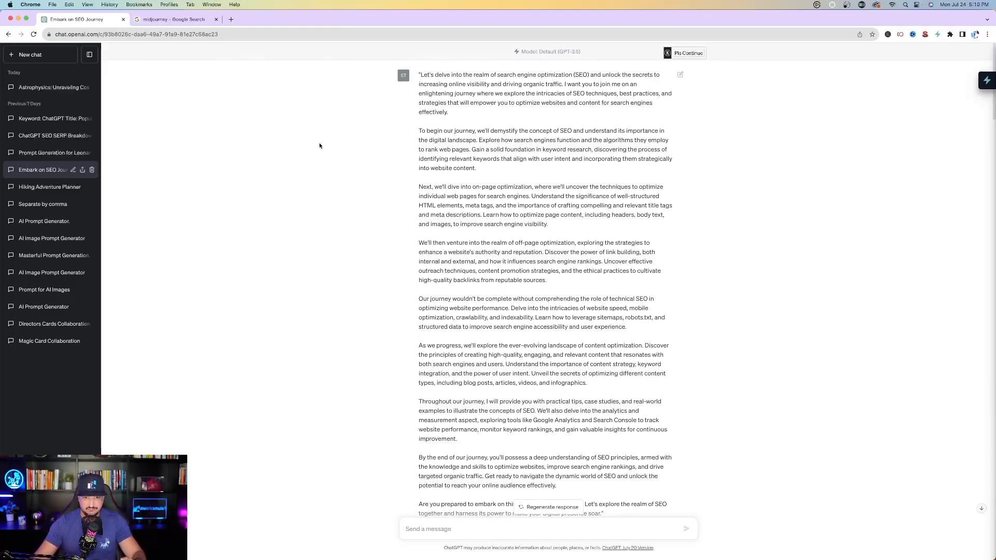
{"action": "scroll", "scroll_direction": "down", "scroll_amount": 3}
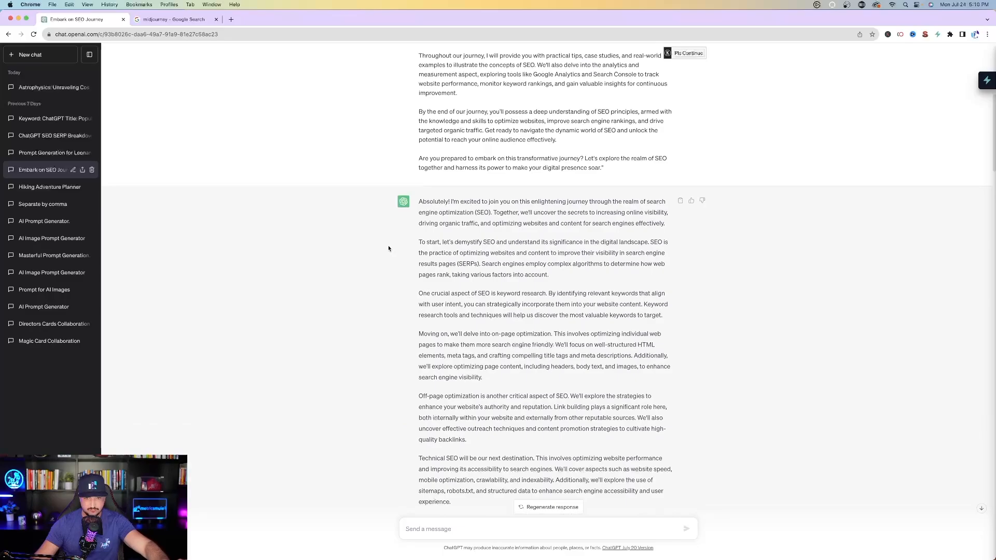
{"action": "scroll", "scroll_direction": "down", "scroll_amount": 3}
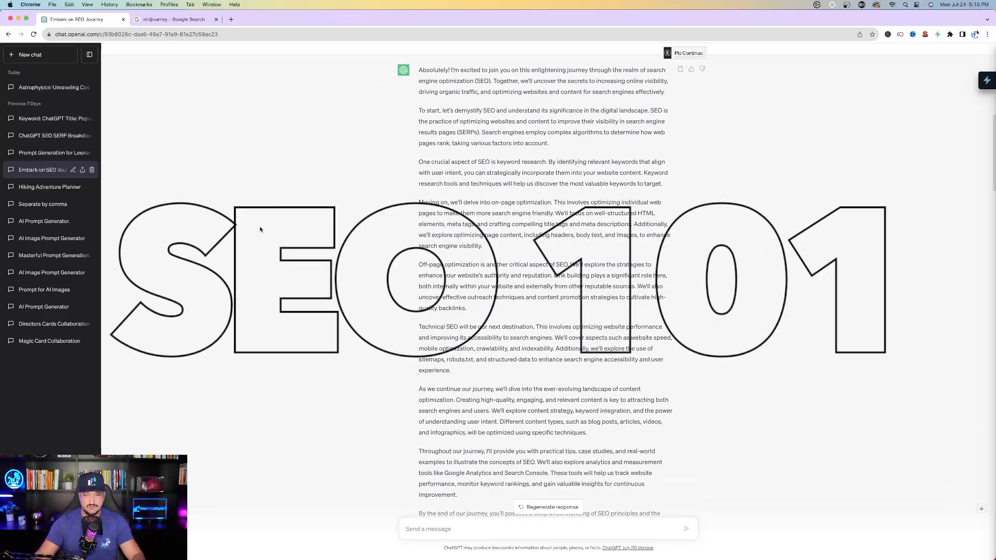
{"action": "scroll", "scroll_direction": "up", "scroll_amount": 3}
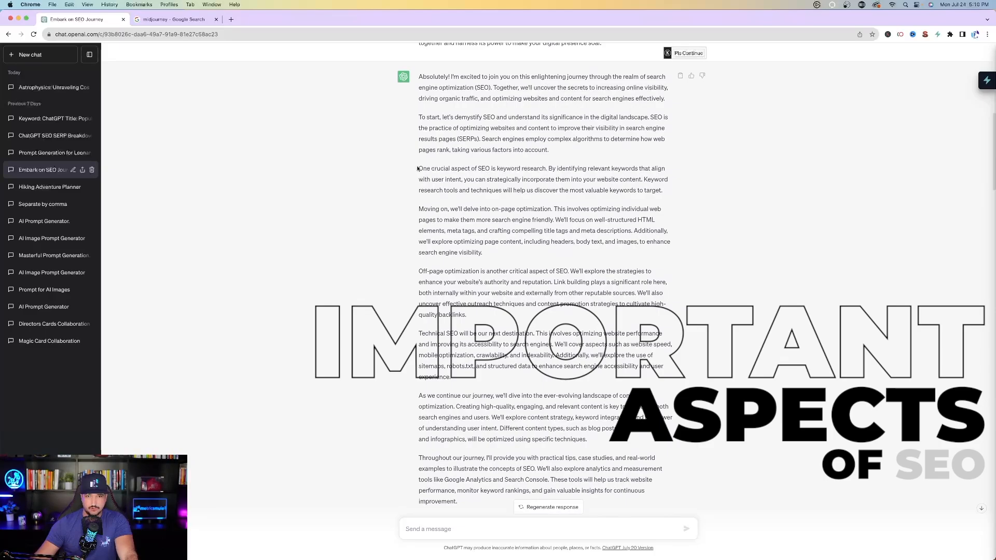
{"action": "scroll", "scroll_direction": "down", "scroll_amount": 3}
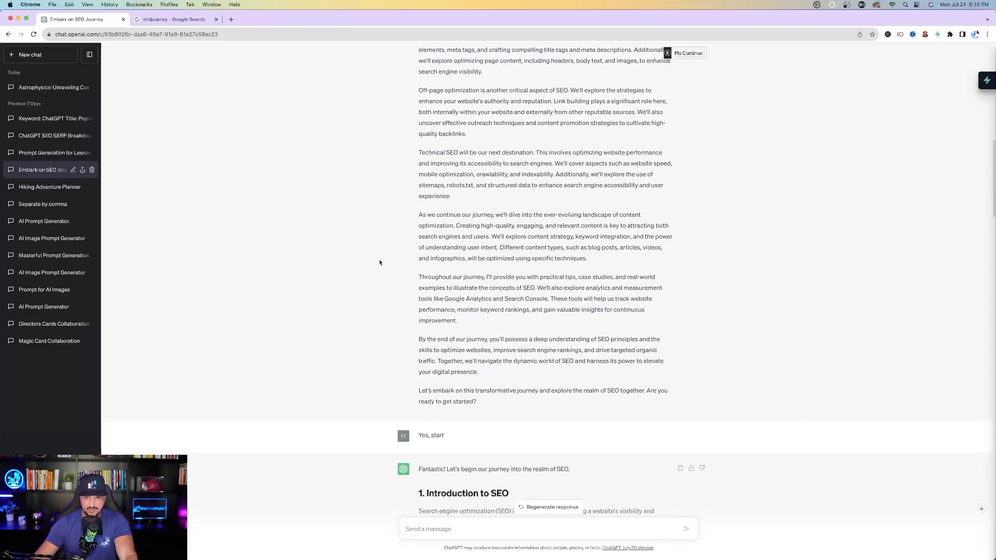
{"action": "scroll", "scroll_direction": "down", "scroll_amount": 3}
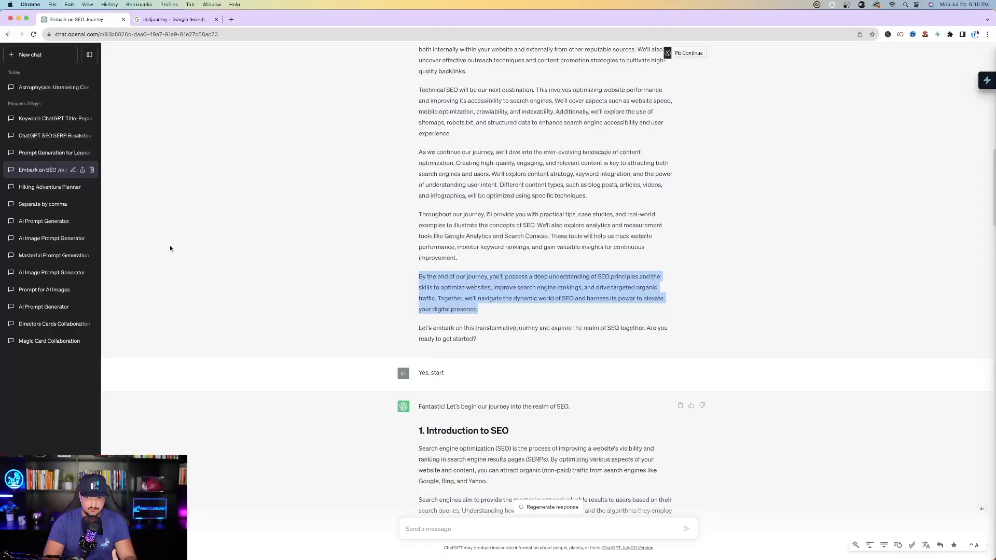
{"action": "scroll", "scroll_direction": "down", "scroll_amount": 3}
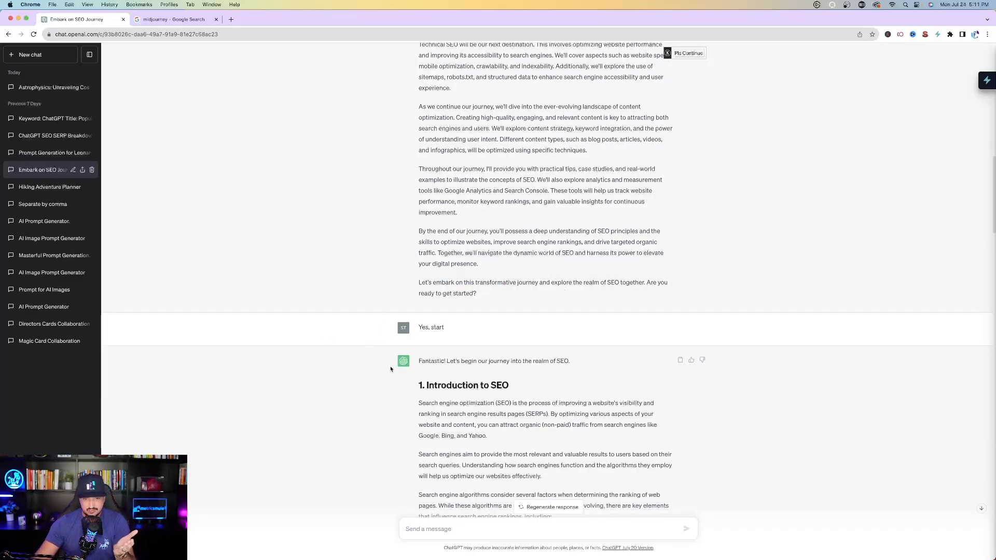
Read part 2 of the course reply: content optimization, analytics and continuous learning.
{"action": "scroll", "scroll_direction": "down", "scroll_amount": 3}
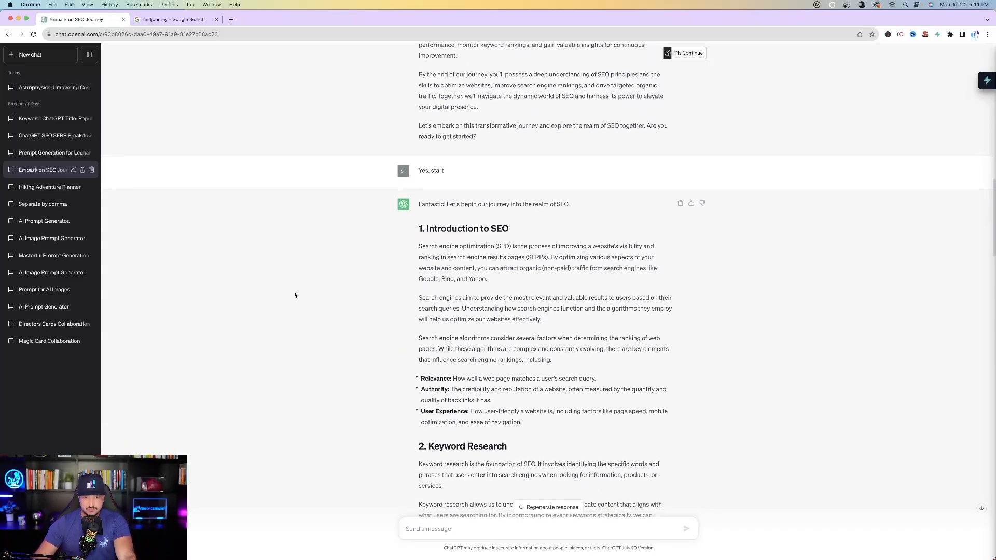
{"action": "scroll", "scroll_direction": "down", "scroll_amount": 3}
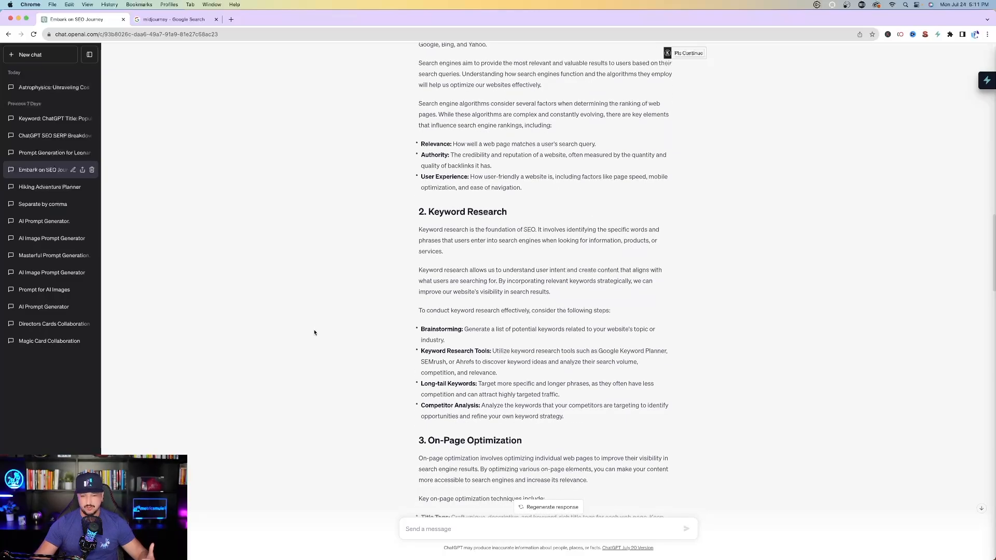
{"action": "scroll", "scroll_direction": "down", "scroll_amount": 3}
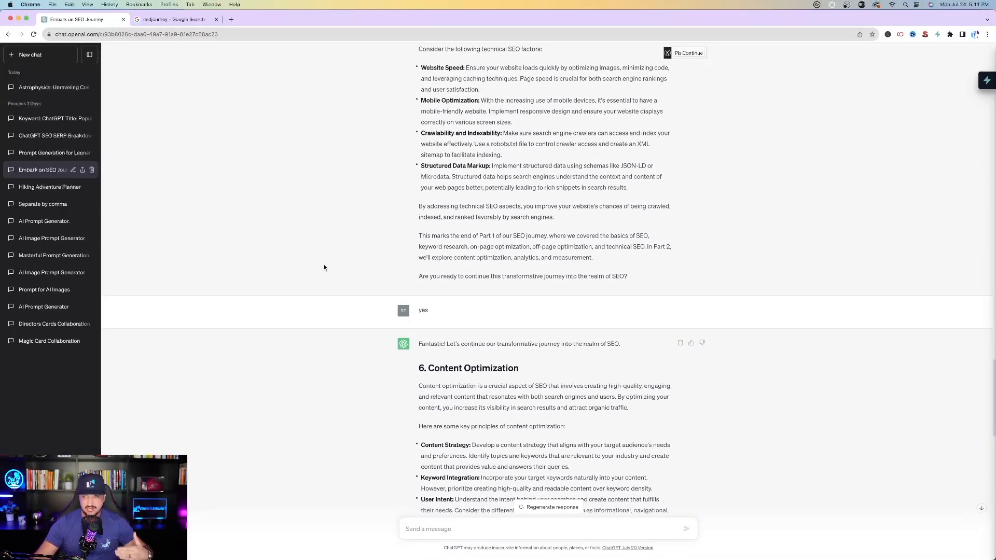
{"action": "mouse_move", "coordinate": [415, 267]}
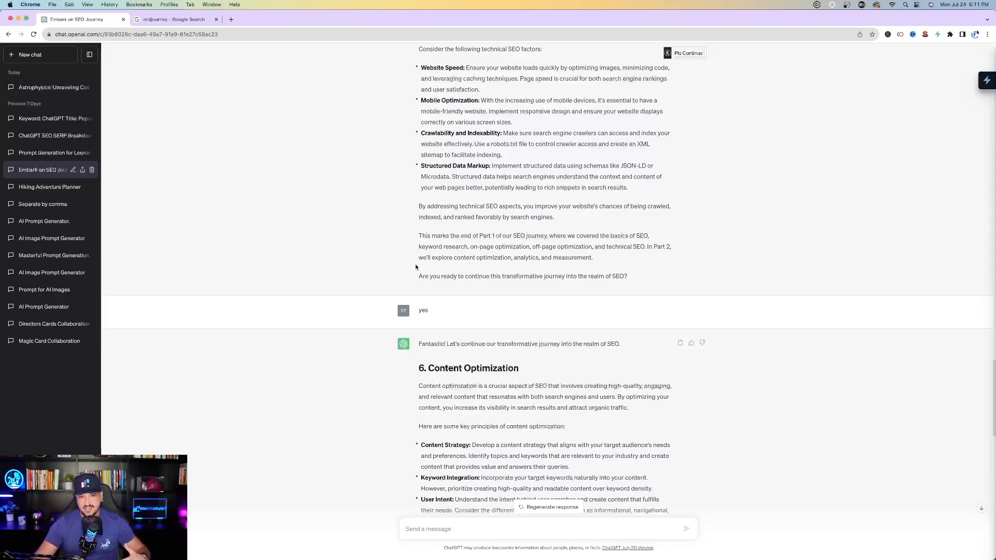
{"action": "mouse_move", "coordinate": [371, 276]}
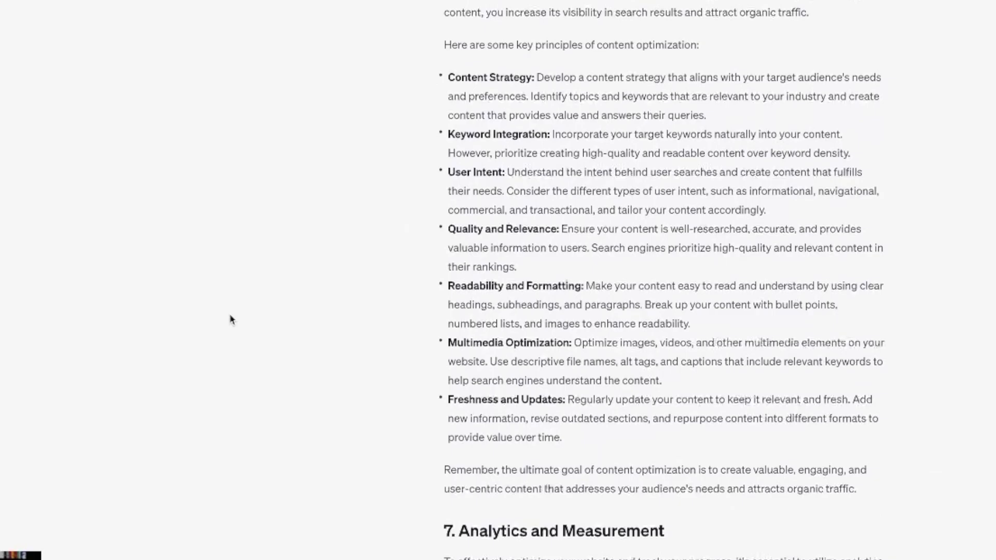
{"action": "scroll", "scroll_direction": "down", "scroll_amount": 3}
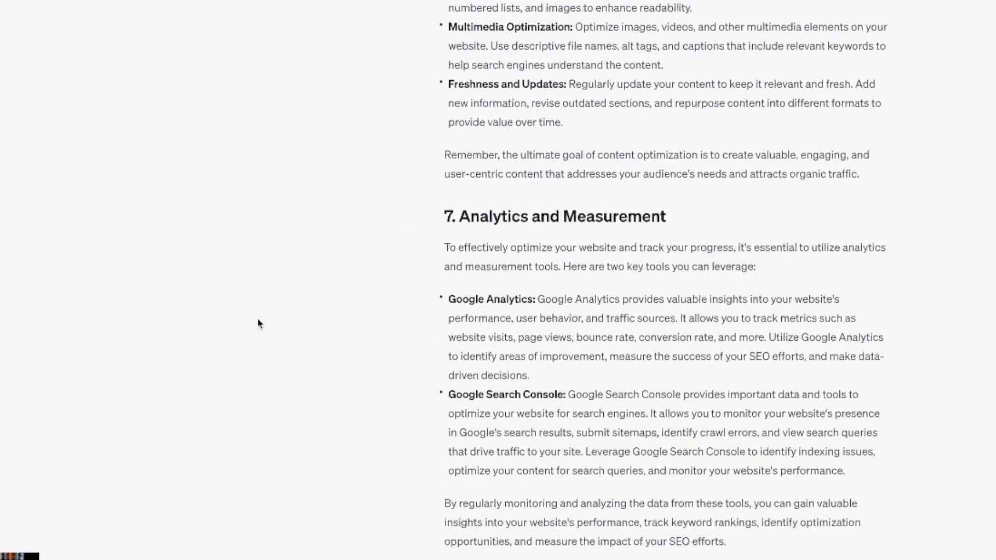
{"action": "scroll", "scroll_direction": "down", "scroll_amount": 3}
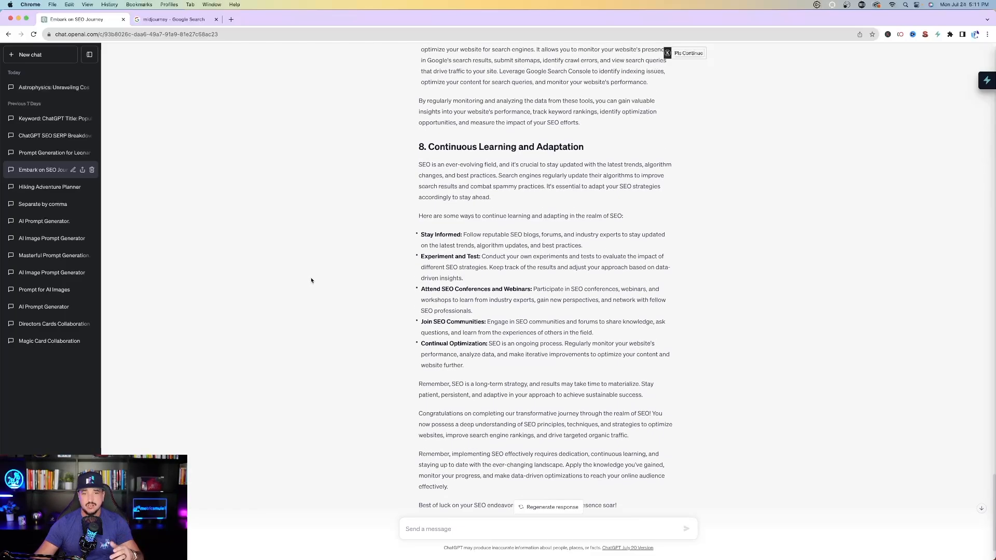
Highlight the 'Readability and Formatting' principle in the Content Optimization list.
{"action": "scroll", "scroll_direction": "up", "scroll_amount": 3}
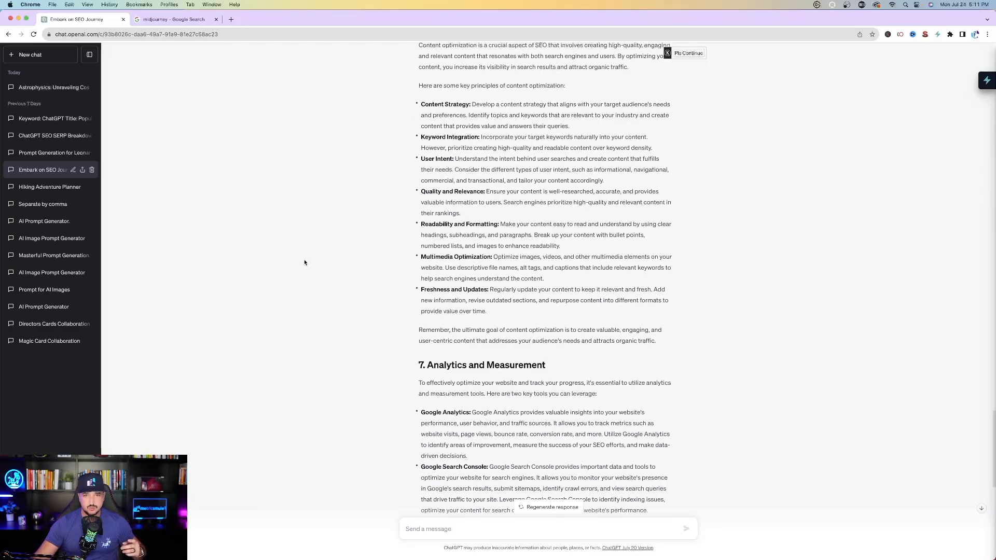
{"action": "scroll", "scroll_direction": "up", "scroll_amount": 3}
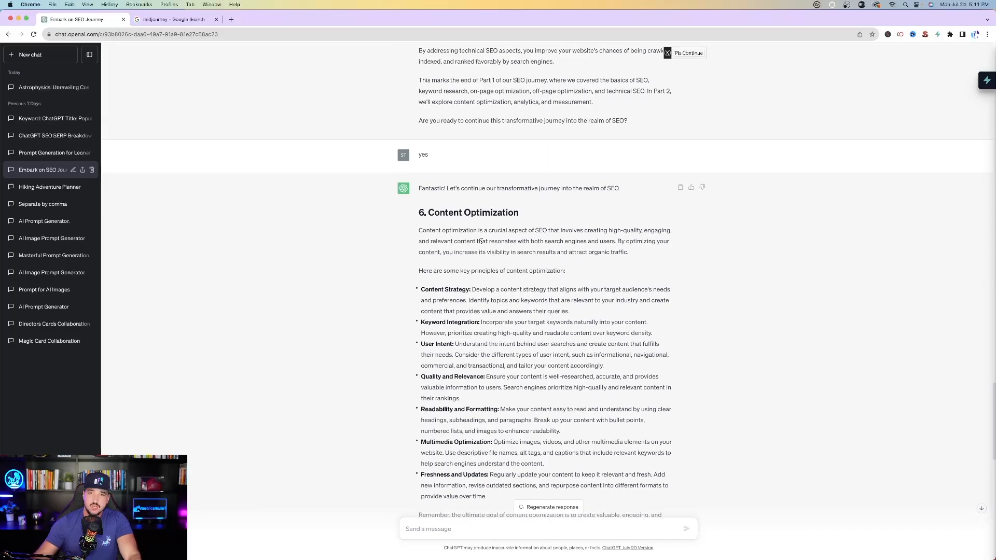
{"action": "mouse_move", "coordinate": [446, 285]}
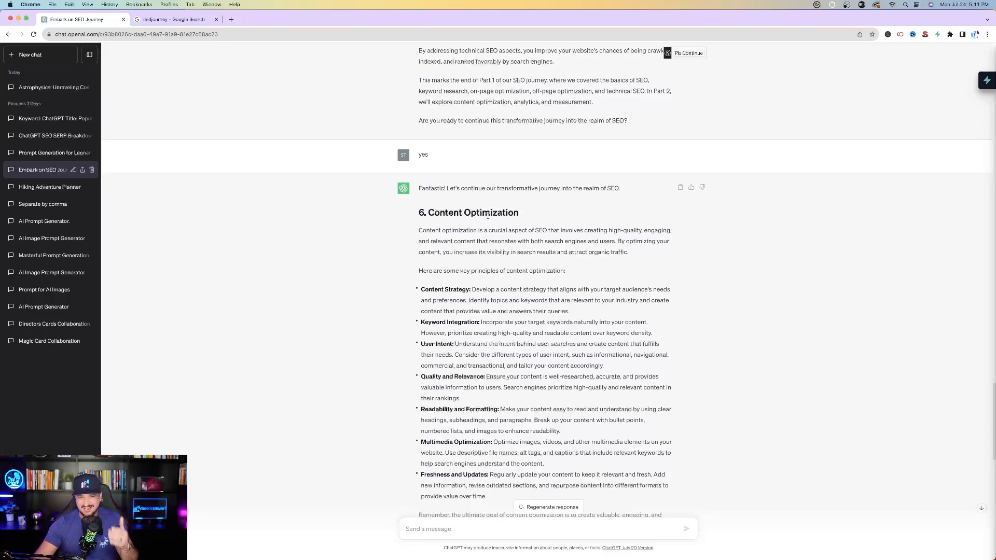
{"action": "double_click", "coordinate": [474, 212]}
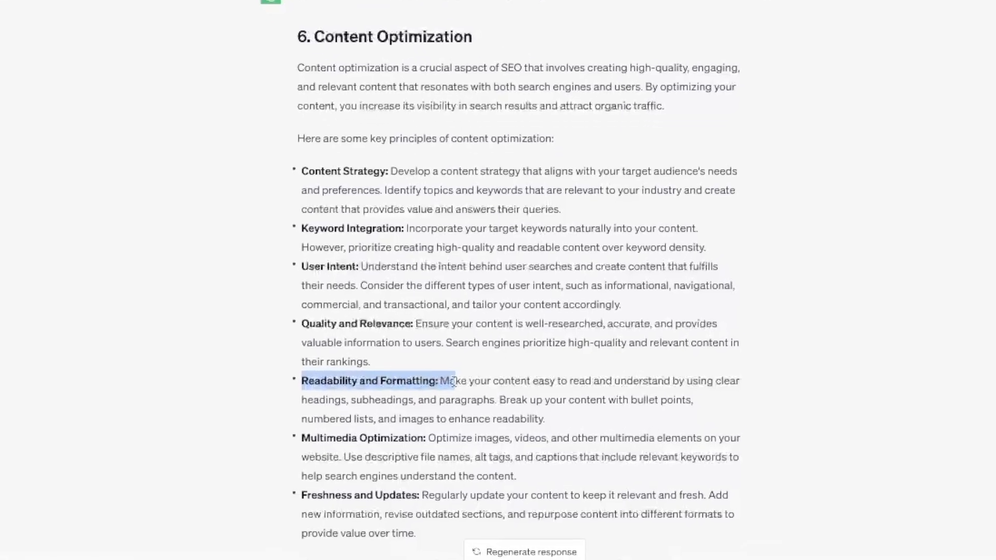
{"action": "scroll", "scroll_direction": "up", "scroll_amount": 3}
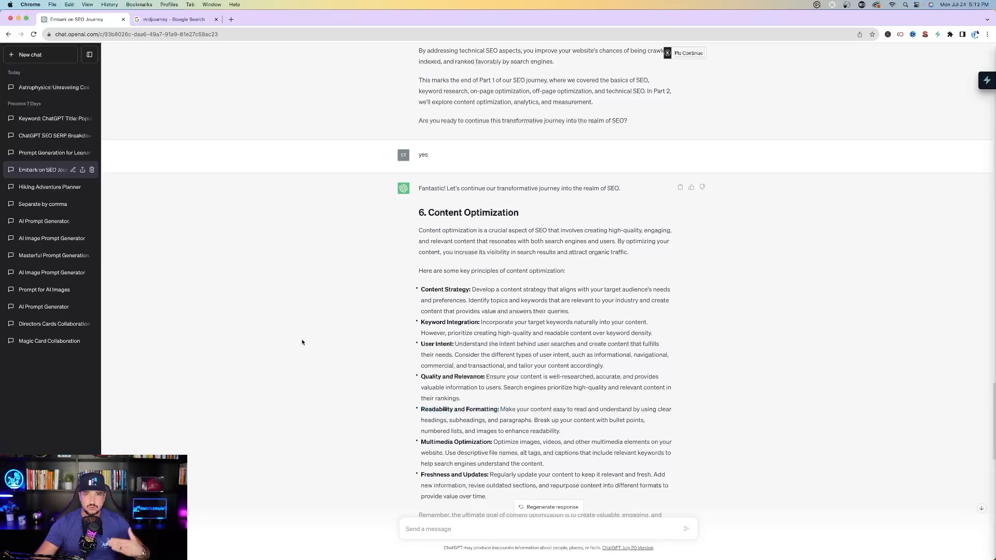
{"action": "mouse_move", "coordinate": [298, 345]}
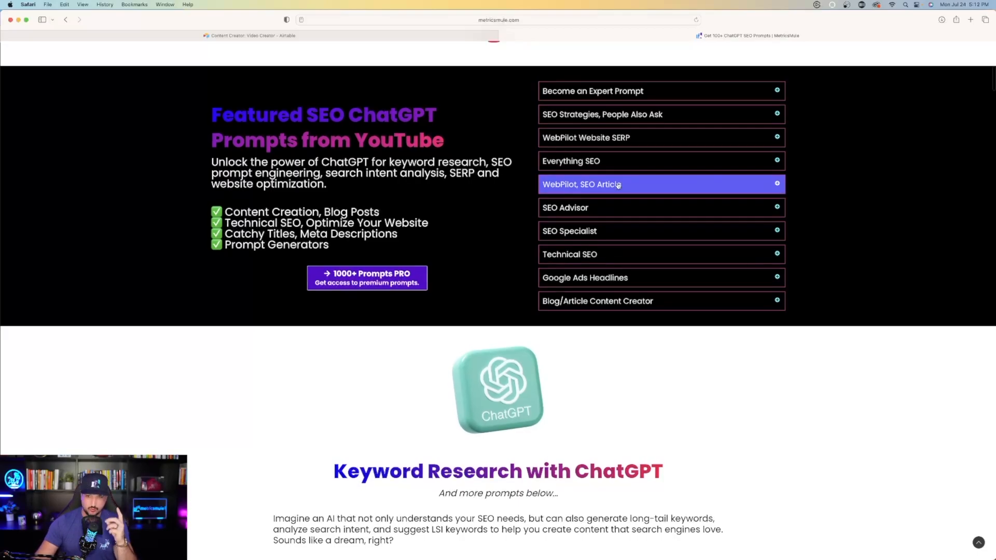
Expand the WebPilot, SEO Article prompt, read it, then expand the SEO Advisor prompt.
{"action": "left_click", "coordinate": [661, 185]}
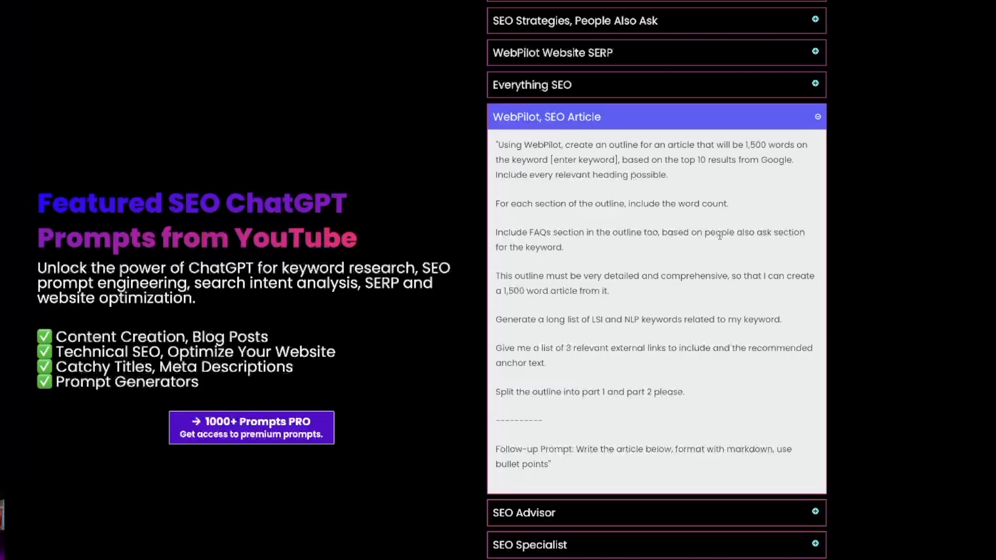
{"action": "scroll", "scroll_direction": "down", "scroll_amount": 3}
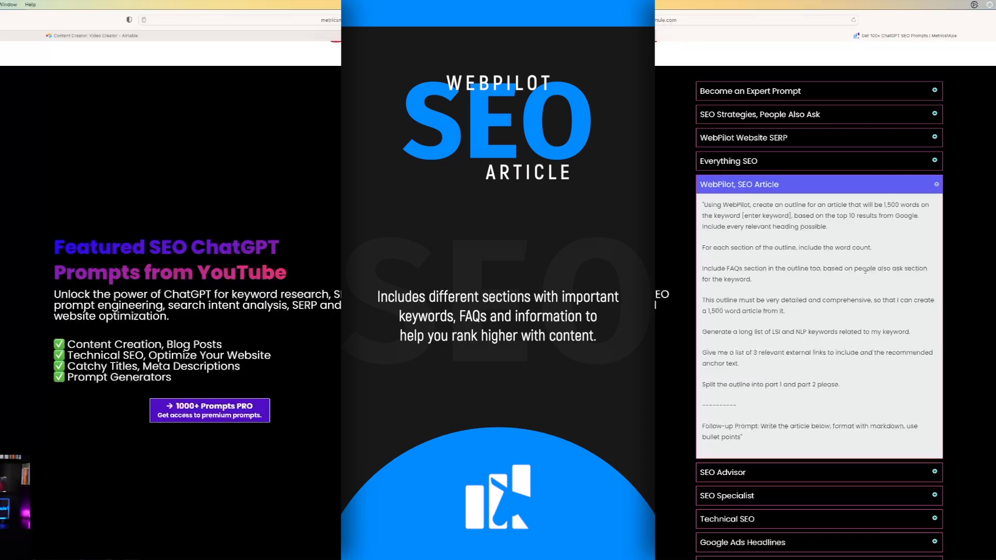
{"action": "left_click", "coordinate": [818, 472]}
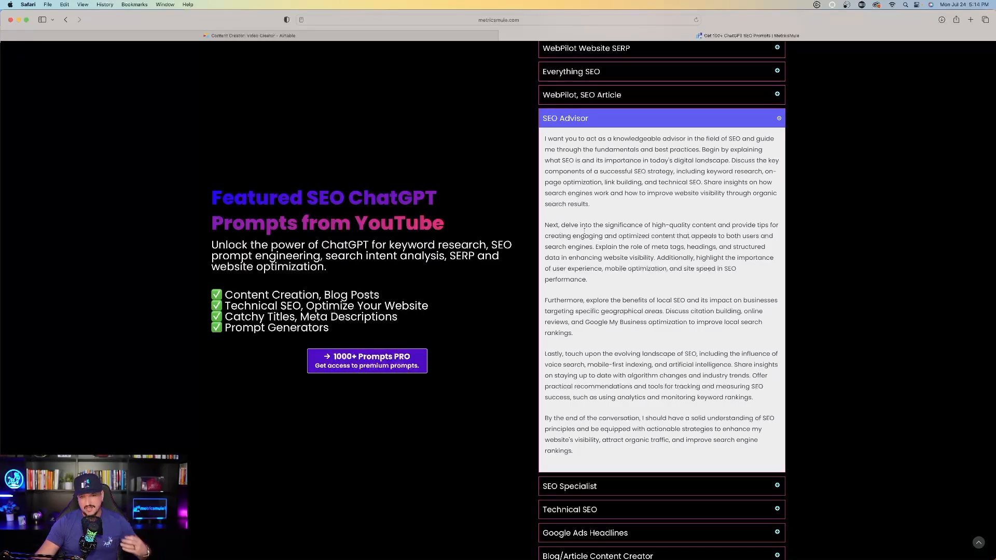
{"action": "mouse_move", "coordinate": [595, 234]}
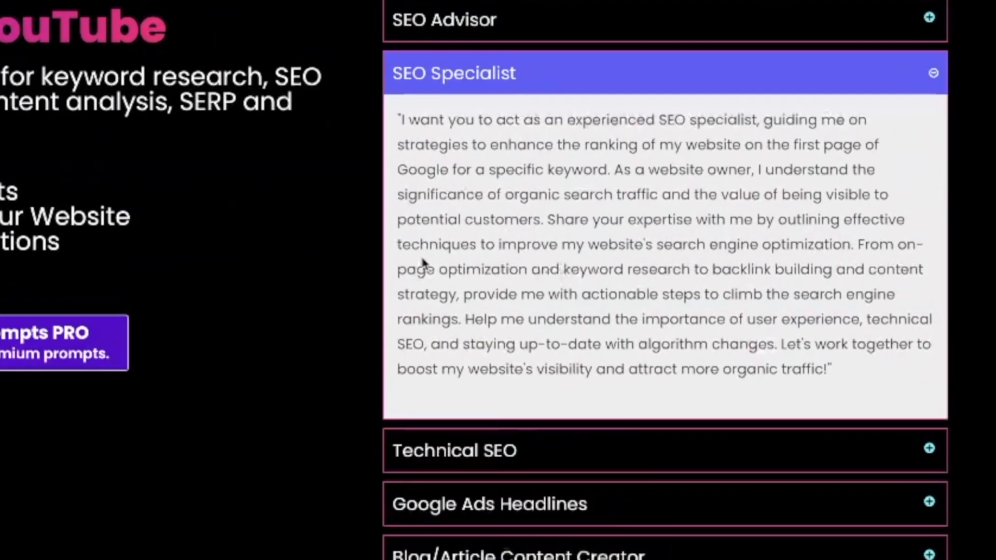
{"action": "mouse_move", "coordinate": [451, 264]}
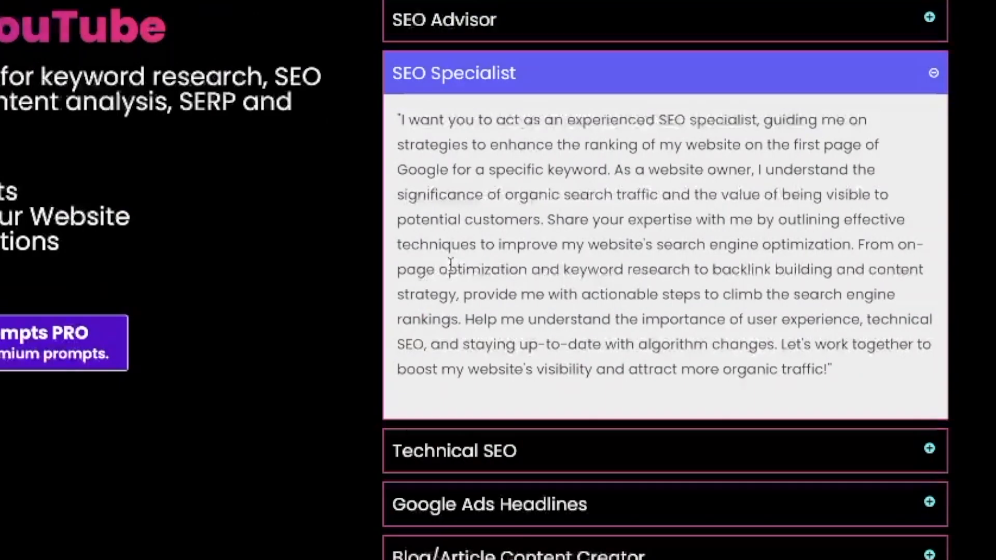
Read the SEO Specialist prompt, then collapse its accordion.
{"action": "scroll", "scroll_direction": "down", "scroll_amount": 3}
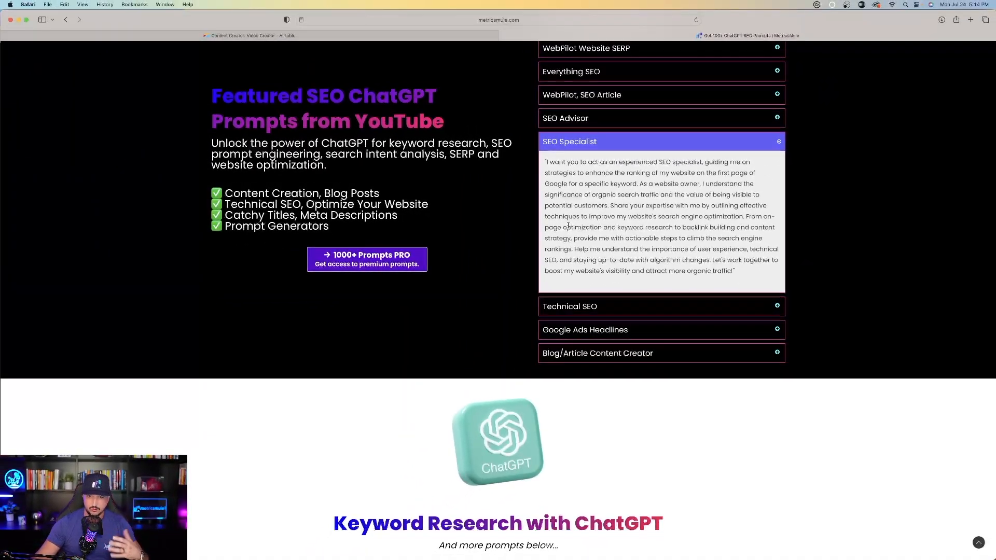
{"action": "left_click", "coordinate": [661, 306]}
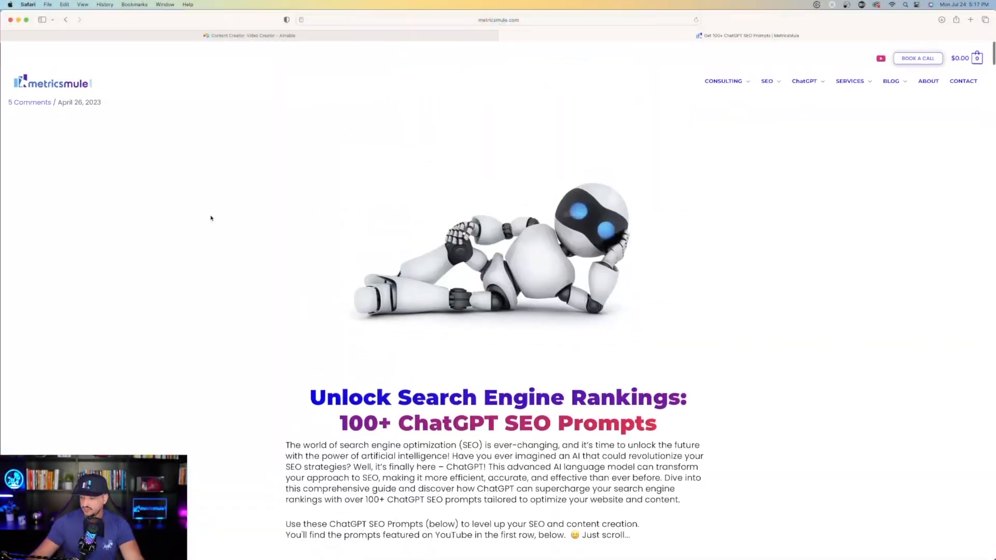
Scroll past the Keyword Research and local SEO prompts to the numbered content prompts list.
{"action": "scroll", "scroll_direction": "down", "scroll_amount": 3}
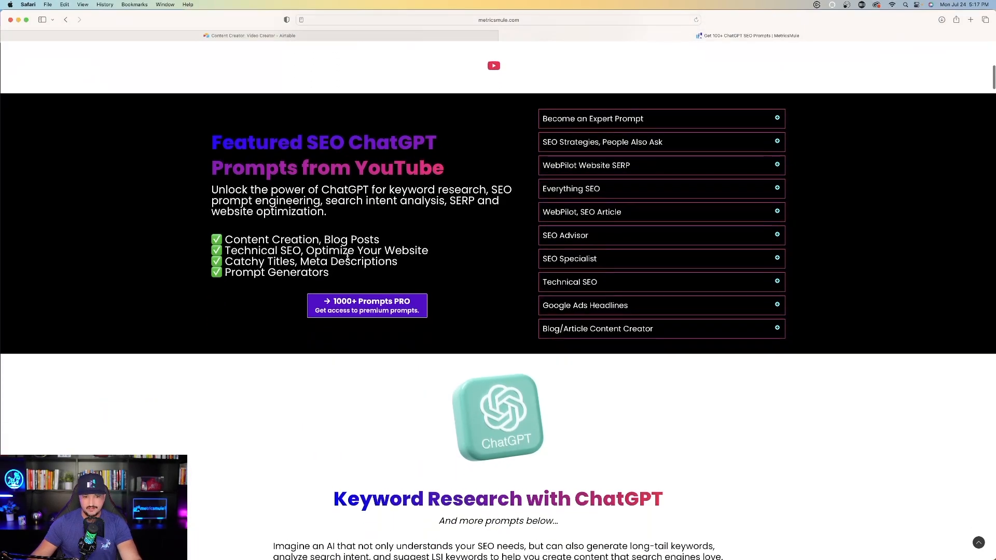
{"action": "scroll", "scroll_direction": "down", "scroll_amount": 3}
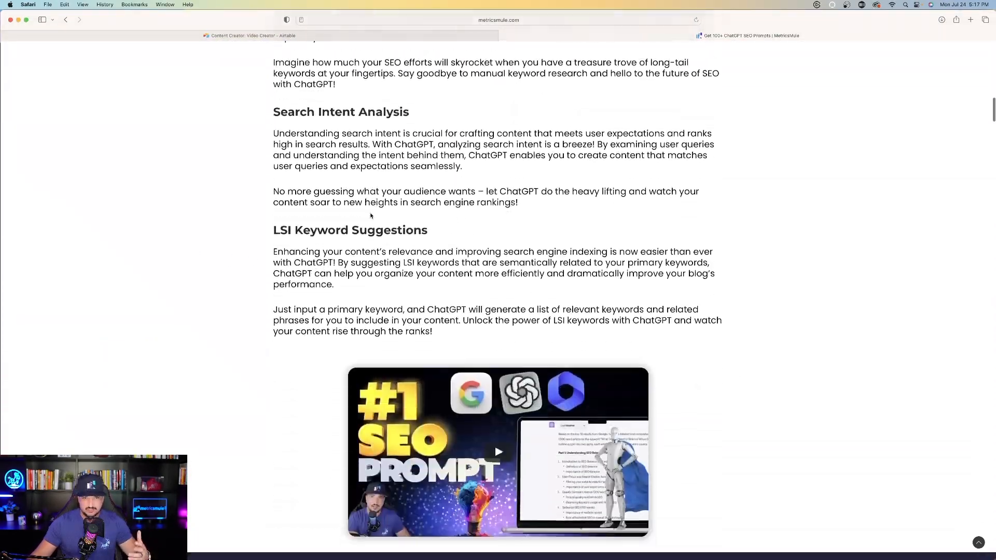
{"action": "scroll", "scroll_direction": "down", "scroll_amount": 3}
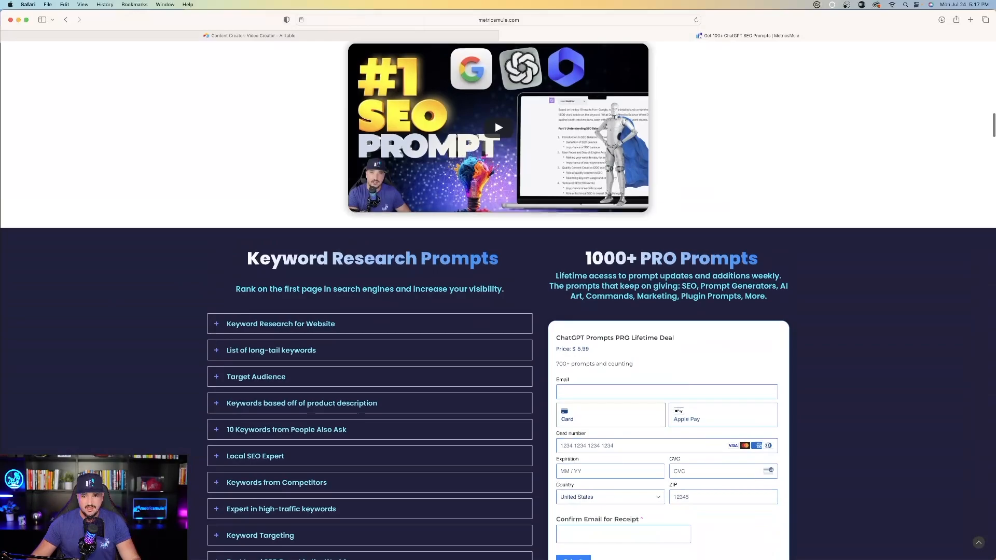
{"action": "scroll", "scroll_direction": "down", "scroll_amount": 3}
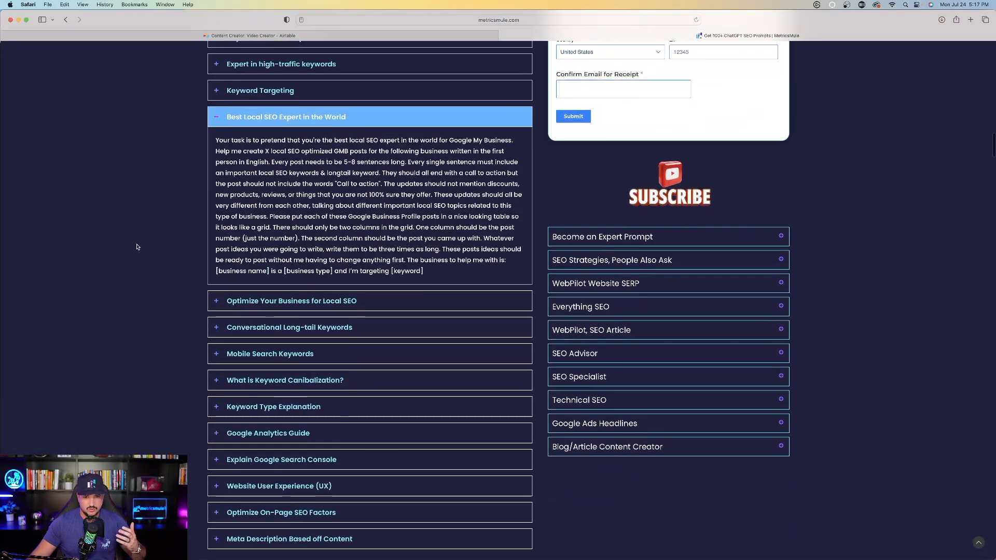
{"action": "scroll", "scroll_direction": "down", "scroll_amount": 3}
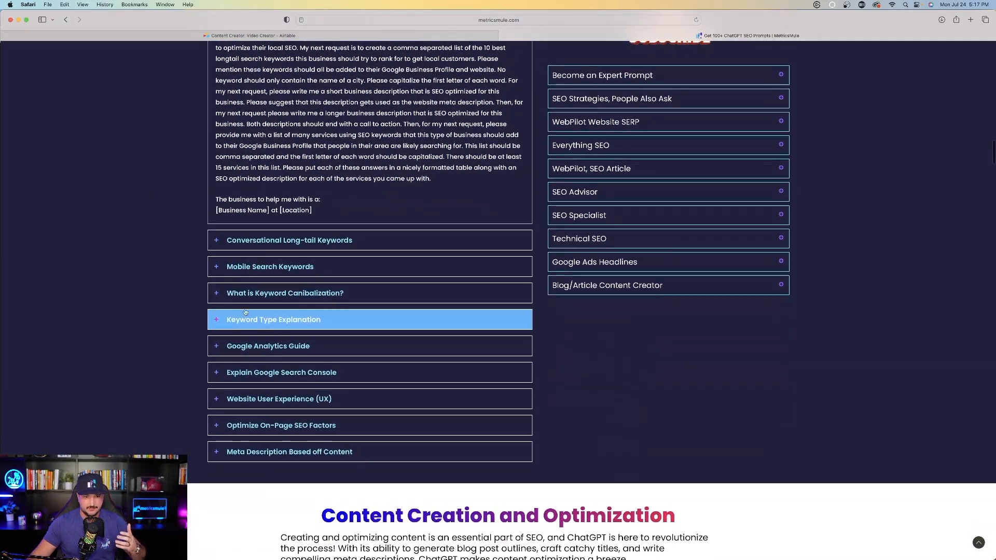
{"action": "scroll", "scroll_direction": "down", "scroll_amount": 3}
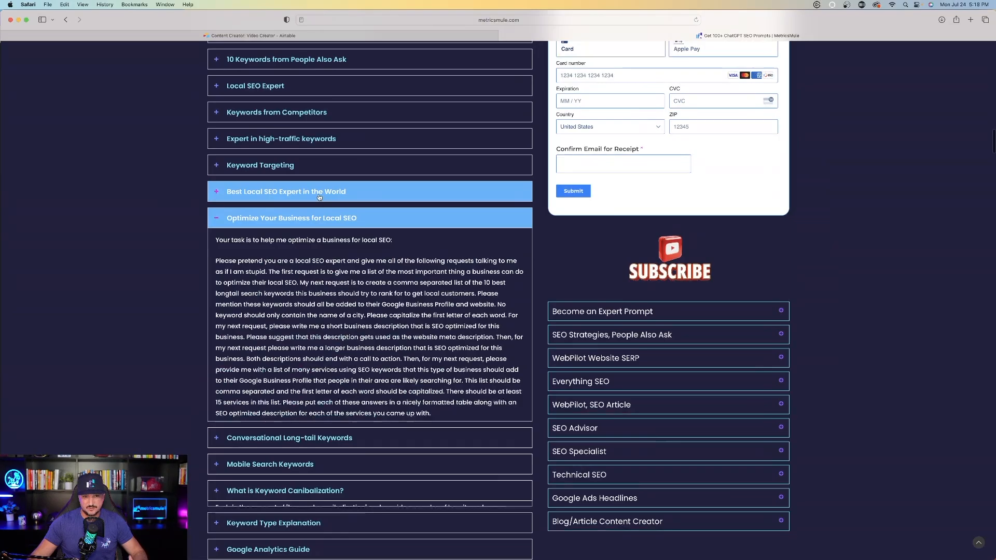
{"action": "scroll", "scroll_direction": "down", "scroll_amount": 3}
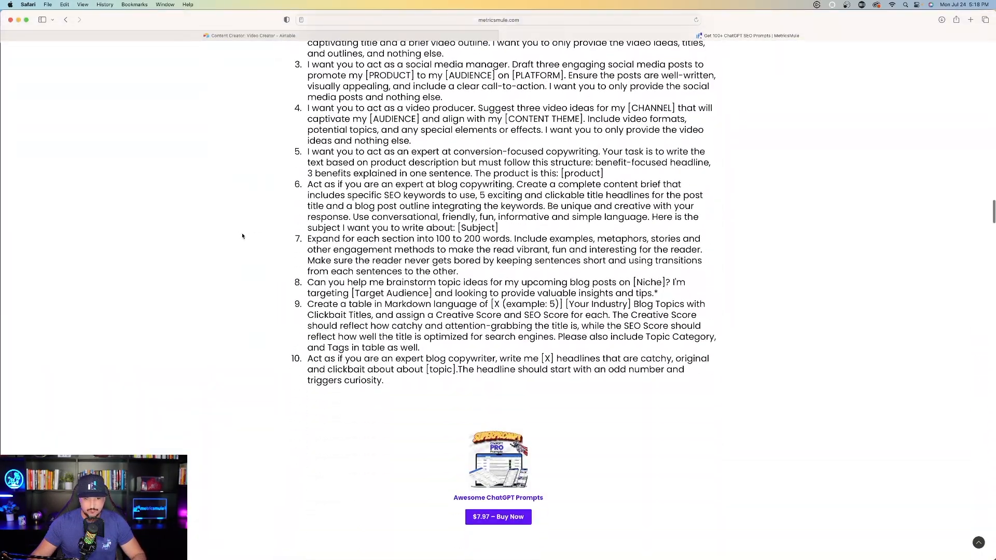
Reveal the SEO Website Specialist prompt text, then move down to the Prompts for Content Creation list.
{"action": "scroll", "scroll_direction": "up", "scroll_amount": 3}
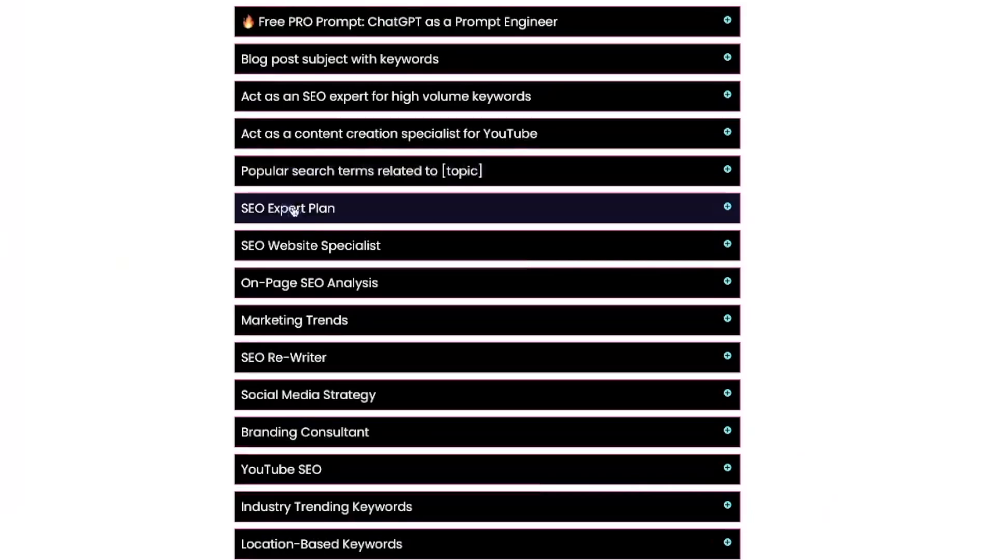
{"action": "mouse_move", "coordinate": [327, 117]}
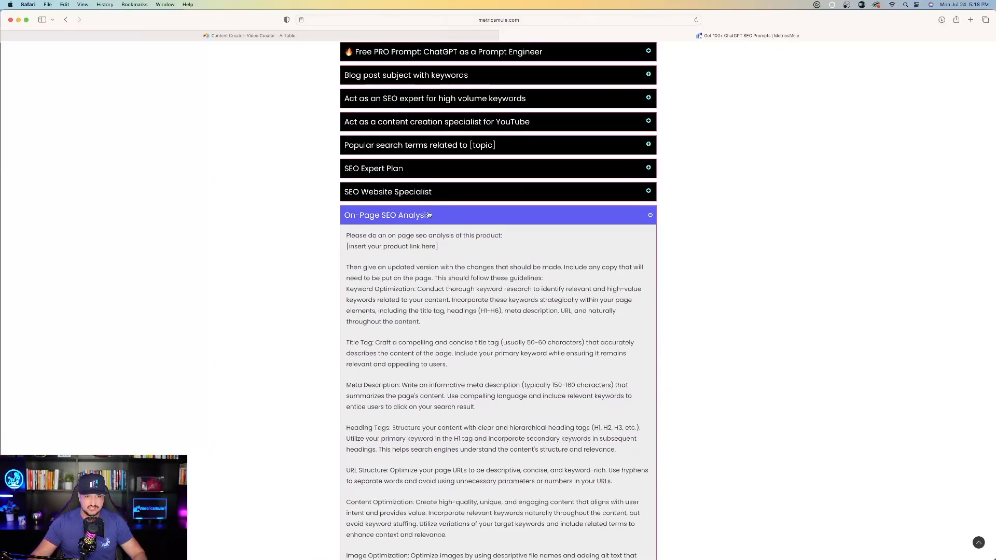
{"action": "left_click", "coordinate": [387, 190]}
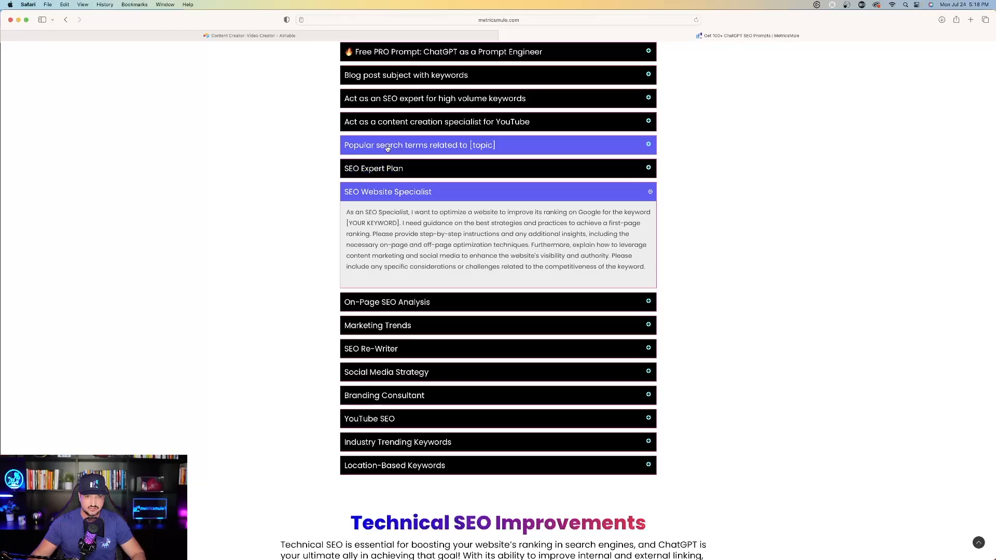
{"action": "scroll", "scroll_direction": "down", "scroll_amount": 3}
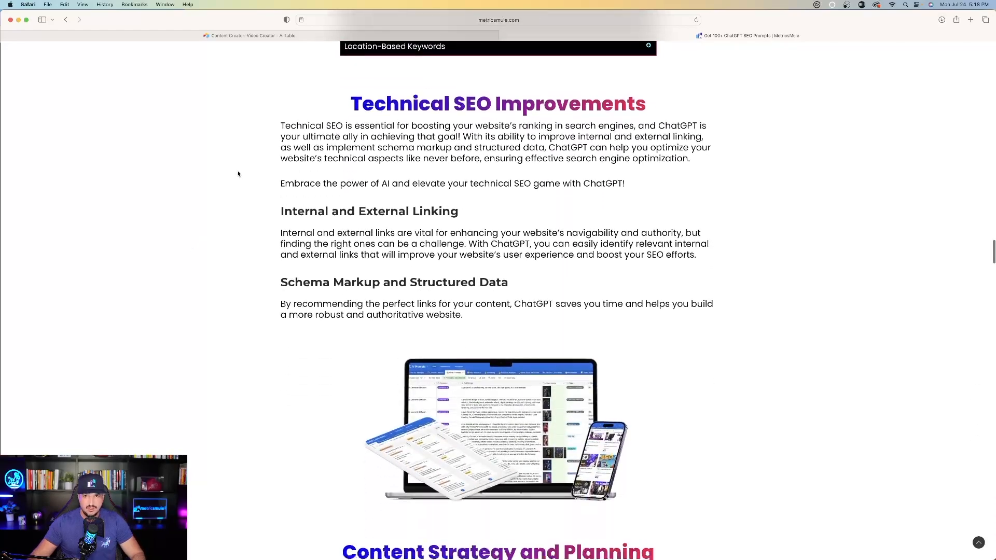
{"action": "scroll", "scroll_direction": "down", "scroll_amount": 3}
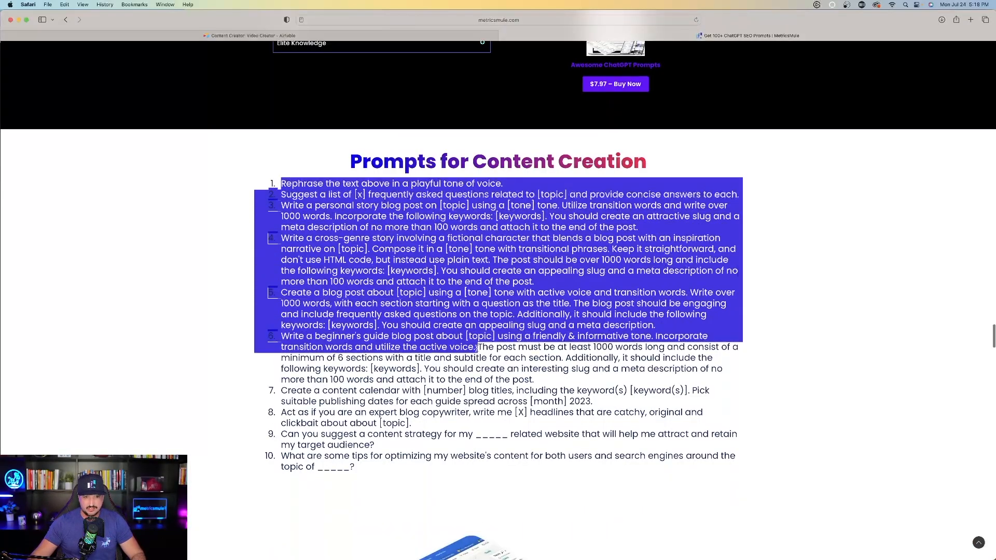
Scroll past the ChatGPT "Act As" Prompts to the Limitations and Best Practices section.
{"action": "scroll", "scroll_direction": "down", "scroll_amount": 3}
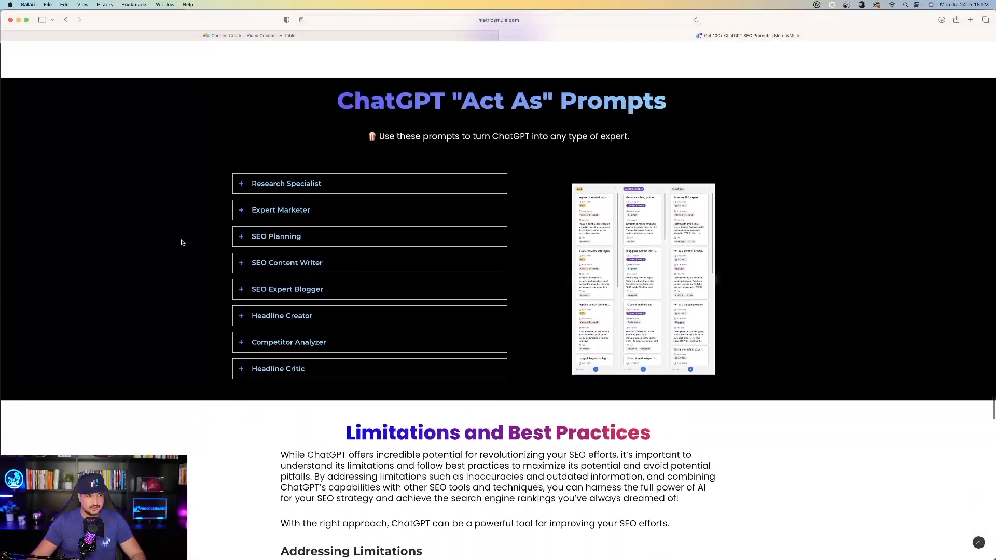
{"action": "scroll", "scroll_direction": "up", "scroll_amount": 3}
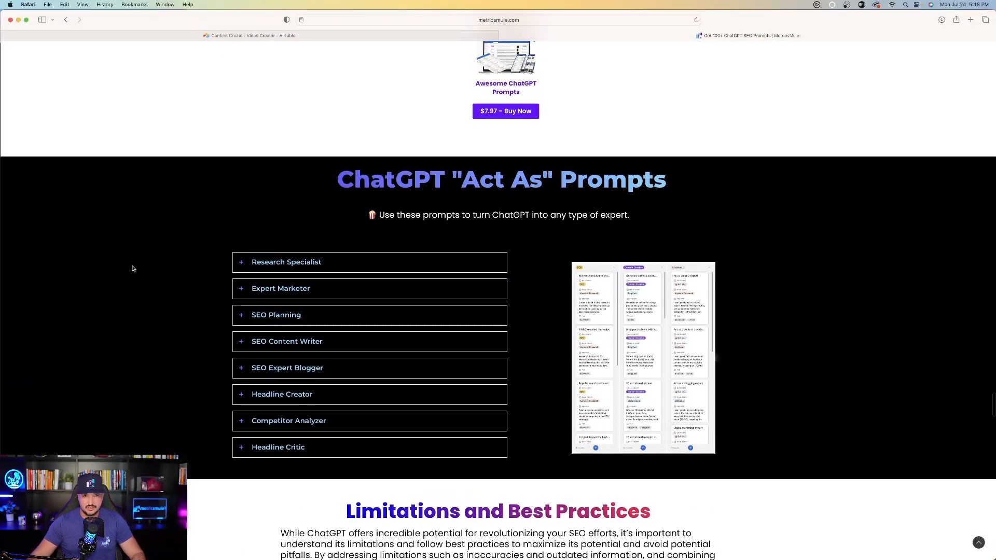
{"action": "mouse_move", "coordinate": [181, 280]}
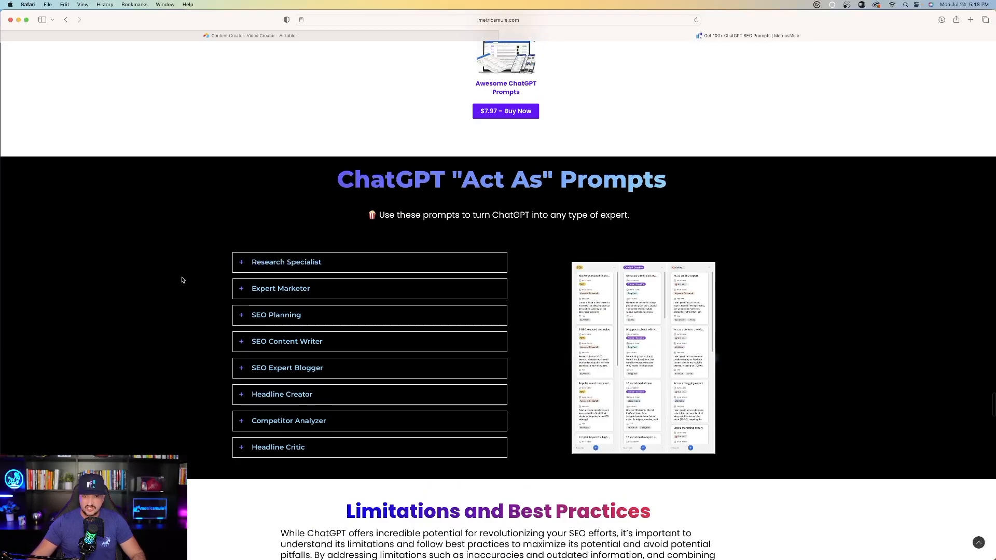
{"action": "mouse_move", "coordinate": [149, 291]}
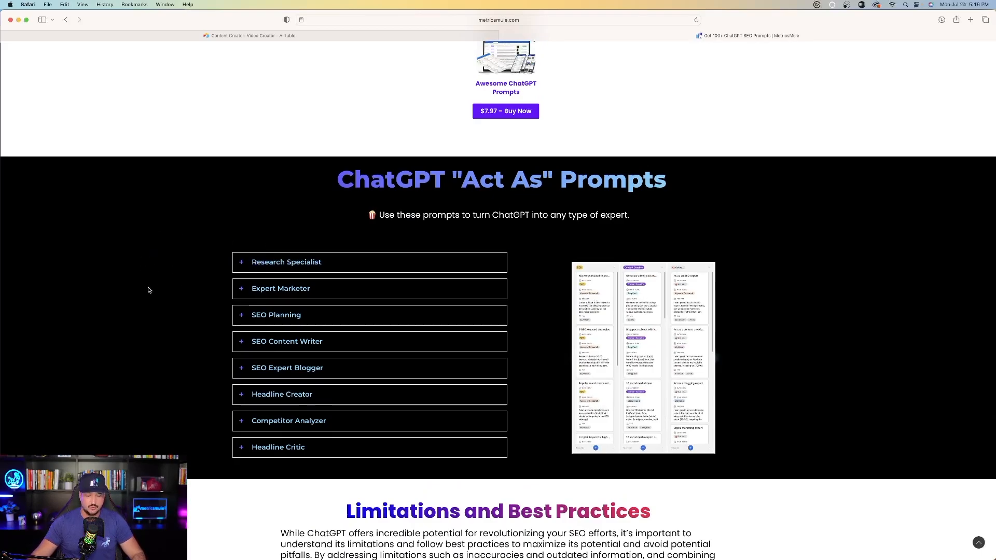
{"action": "scroll", "scroll_direction": "down", "scroll_amount": 3}
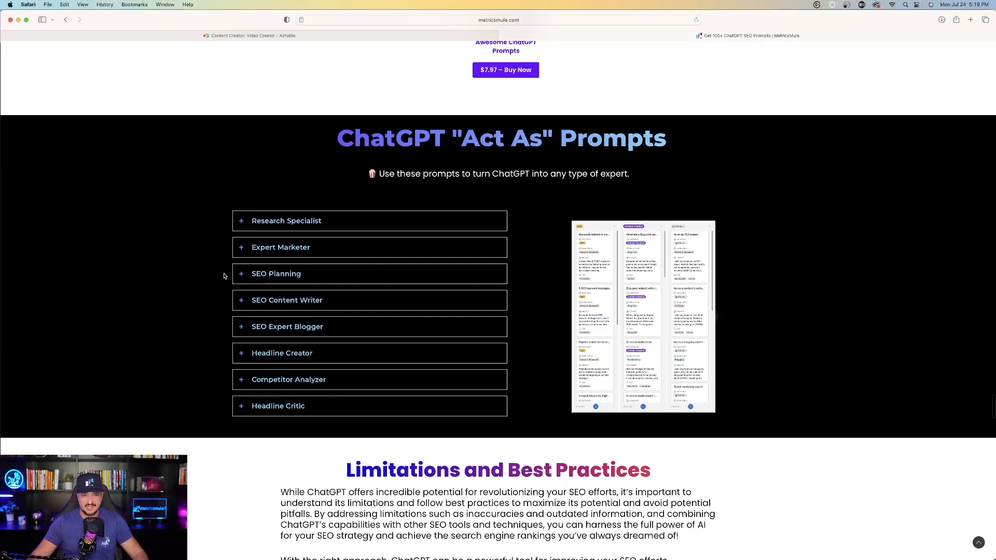
{"action": "scroll", "scroll_direction": "down", "scroll_amount": 3}
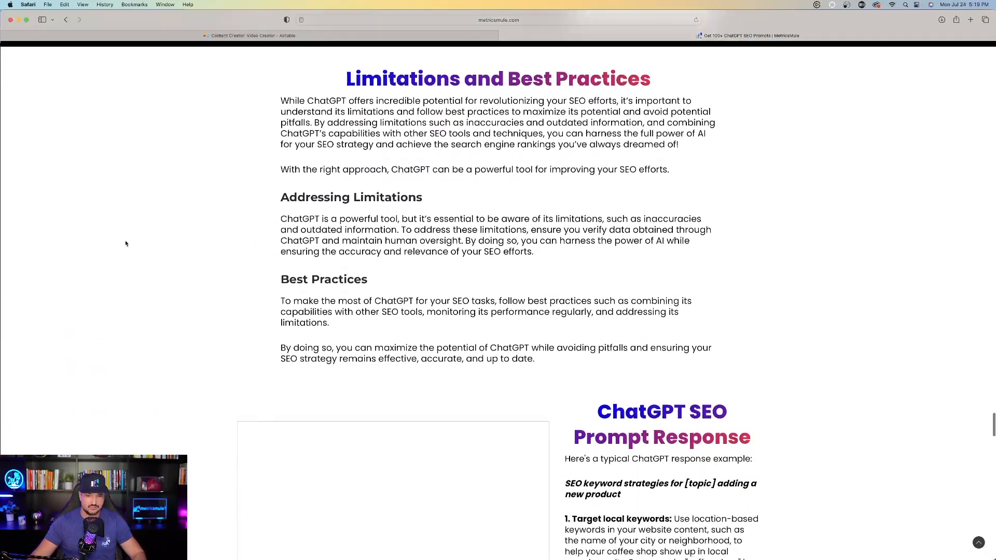